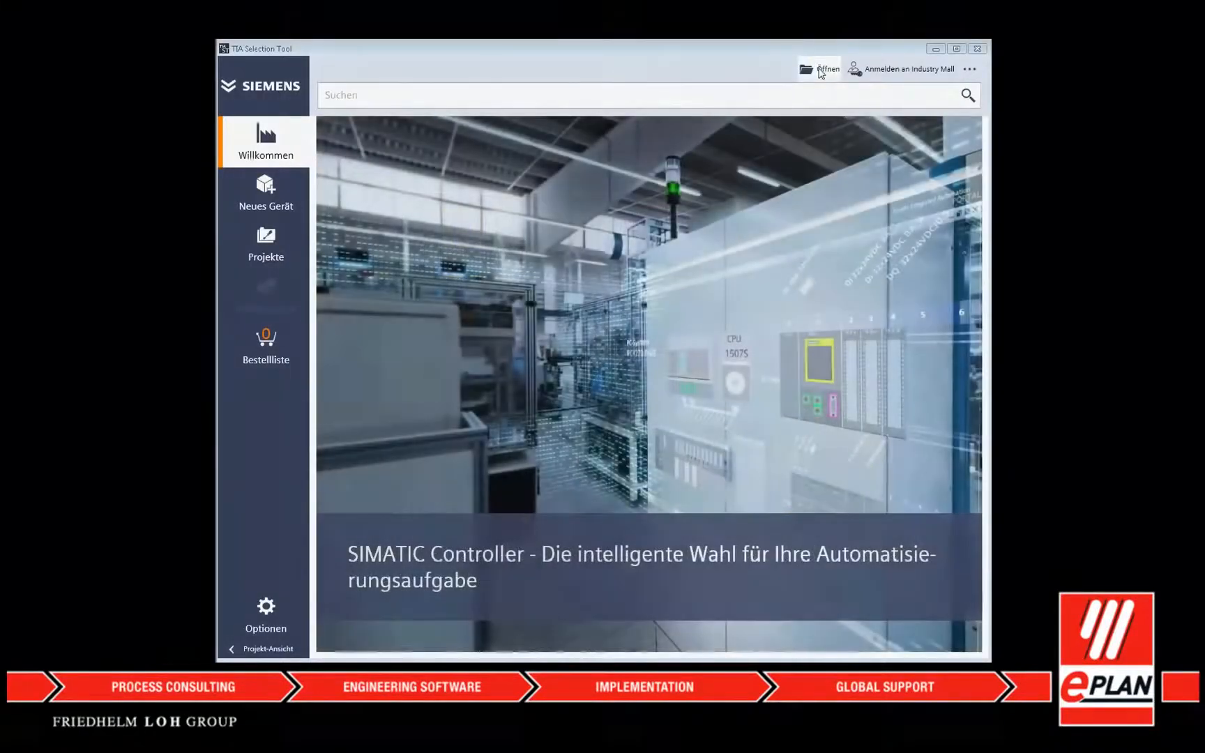
Open CAx_asterisk_AML_04_V14SP1 from the local recent projects list.
{"action": "left_click", "coordinate": [821, 68]}
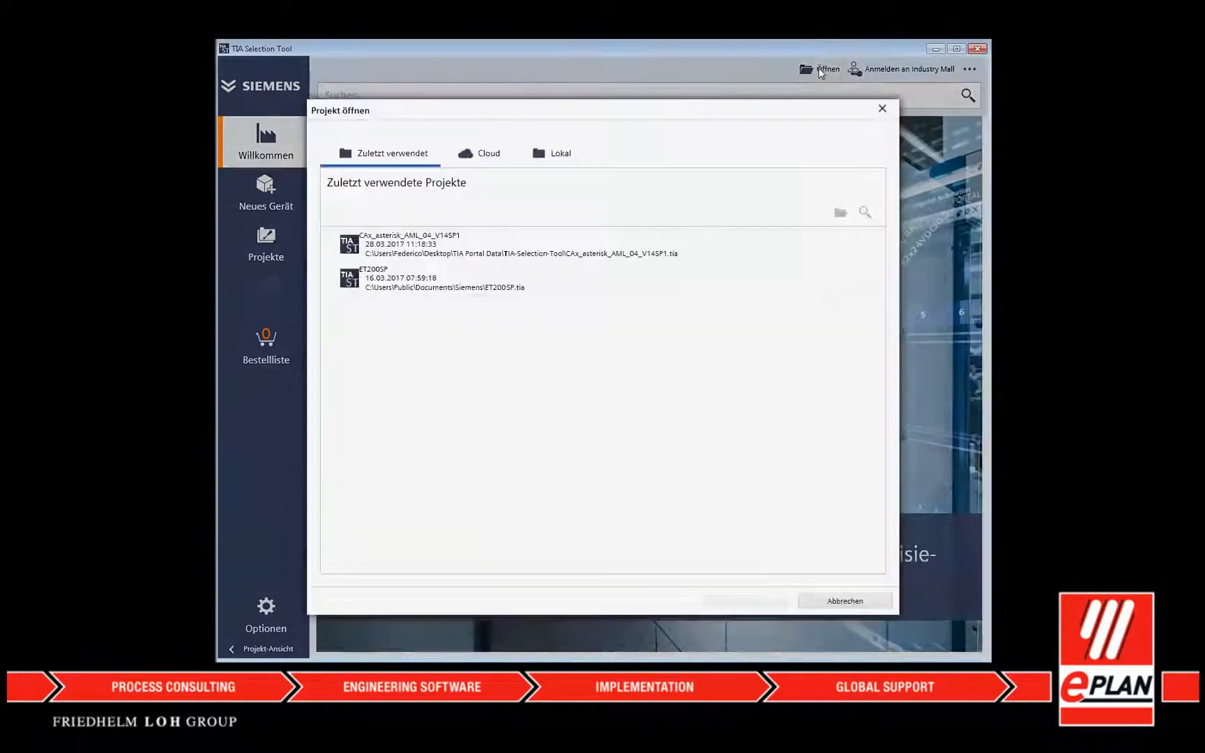
{"action": "left_click", "coordinate": [561, 152]}
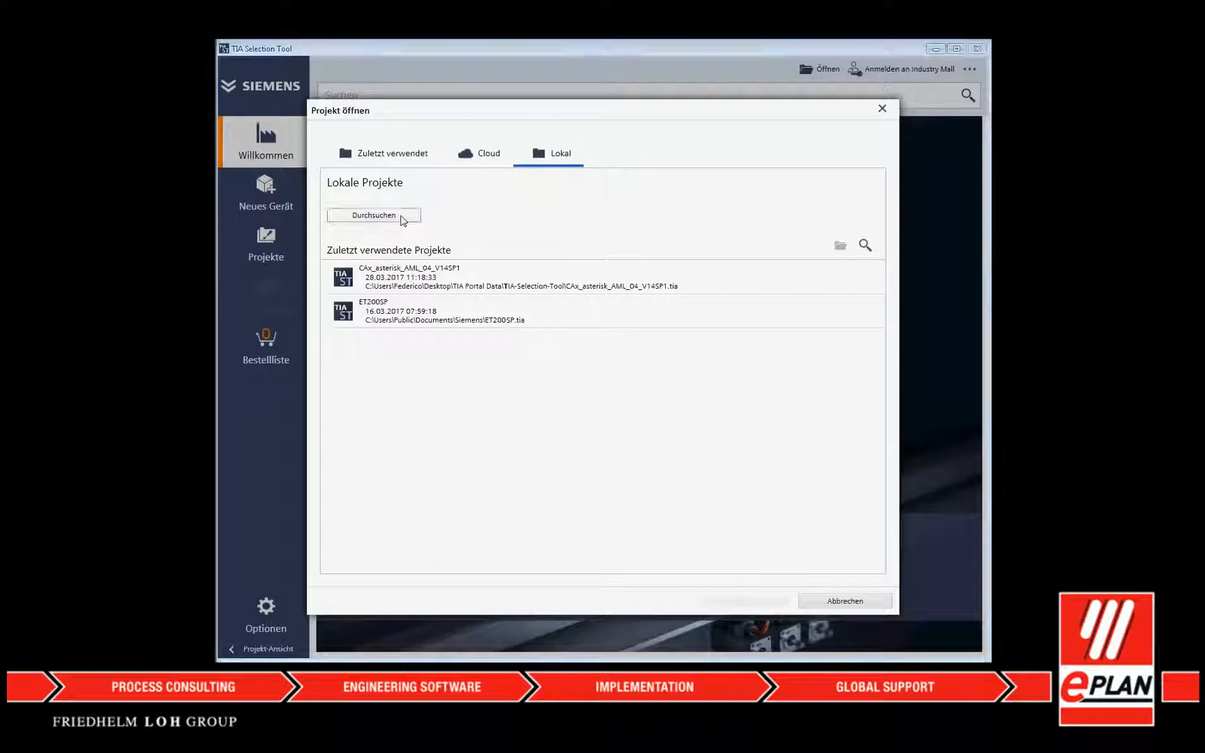
{"action": "left_click", "coordinate": [372, 215]}
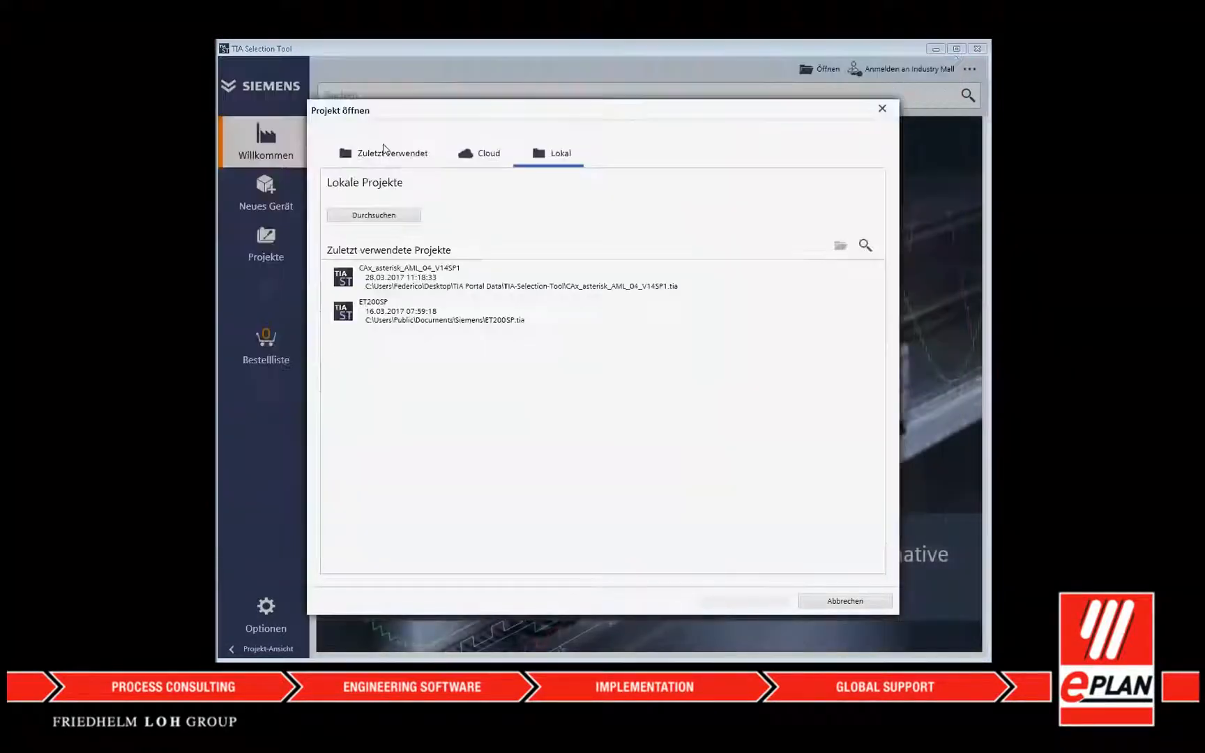
{"action": "double_click", "coordinate": [409, 277]}
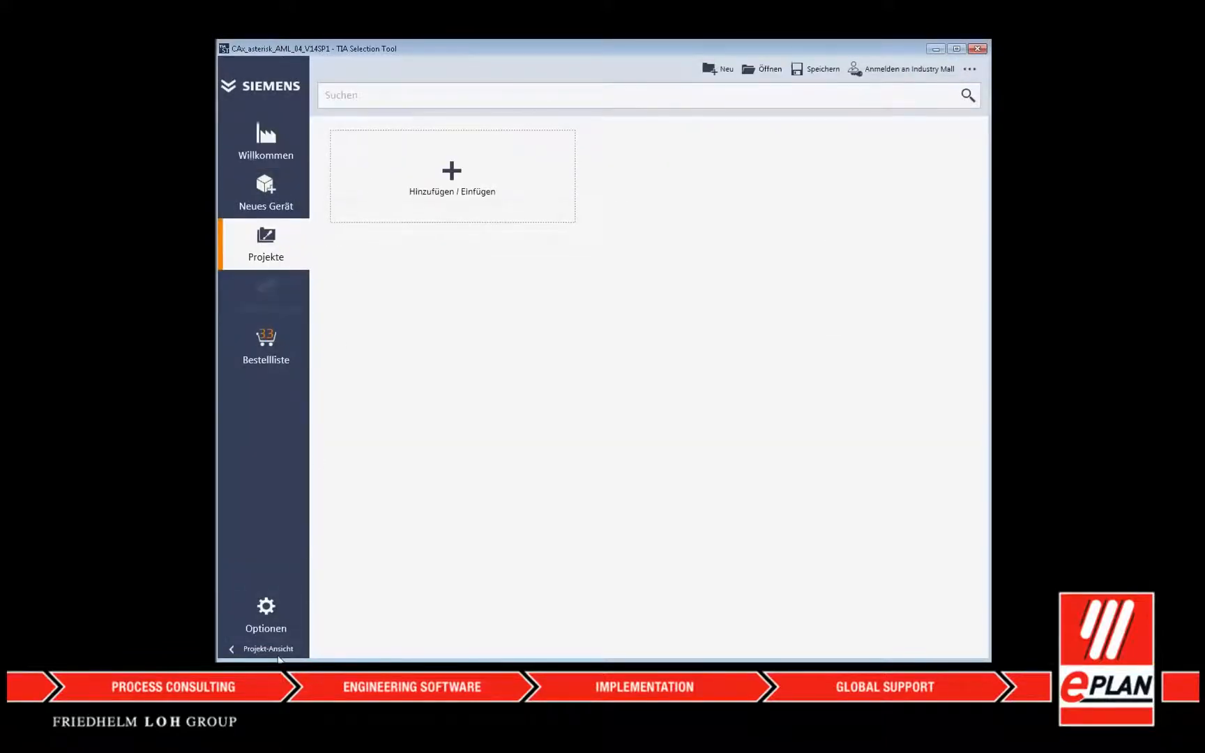
Show the project view and open the properties of PLC_2 [CPU 1516-3 PN/DP].
{"action": "left_click", "coordinate": [268, 649]}
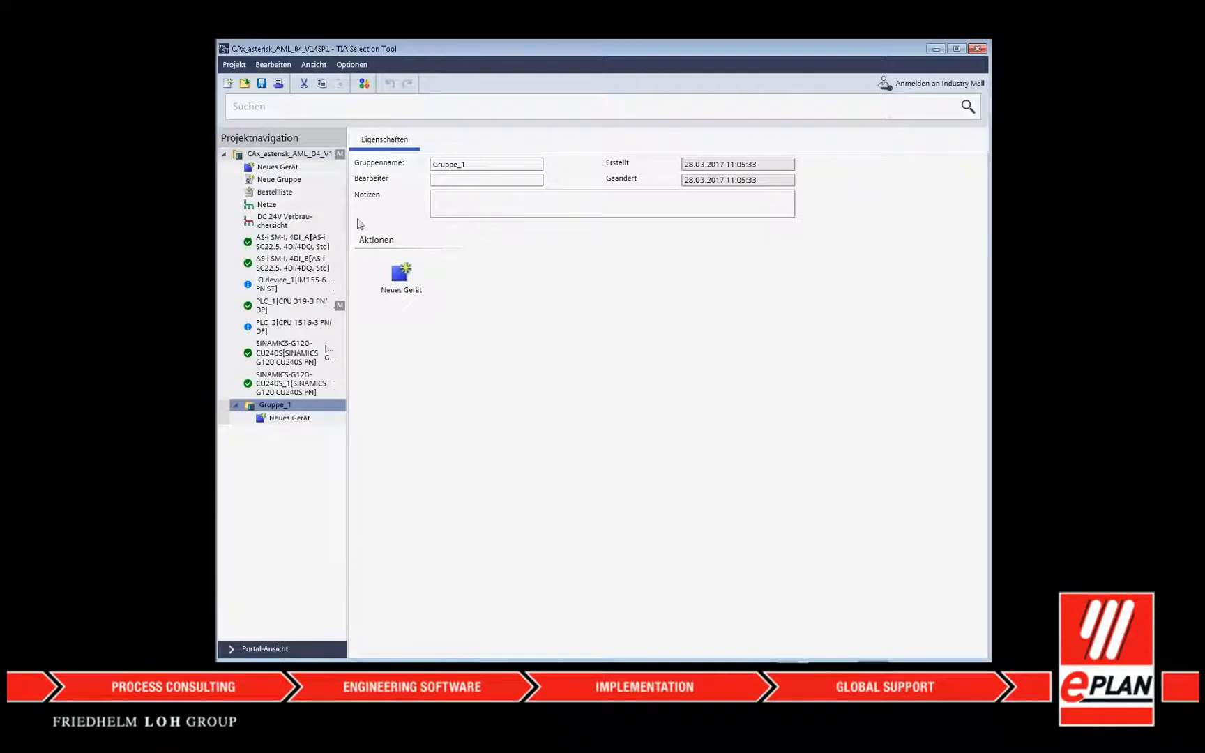
{"action": "left_click", "coordinate": [288, 153]}
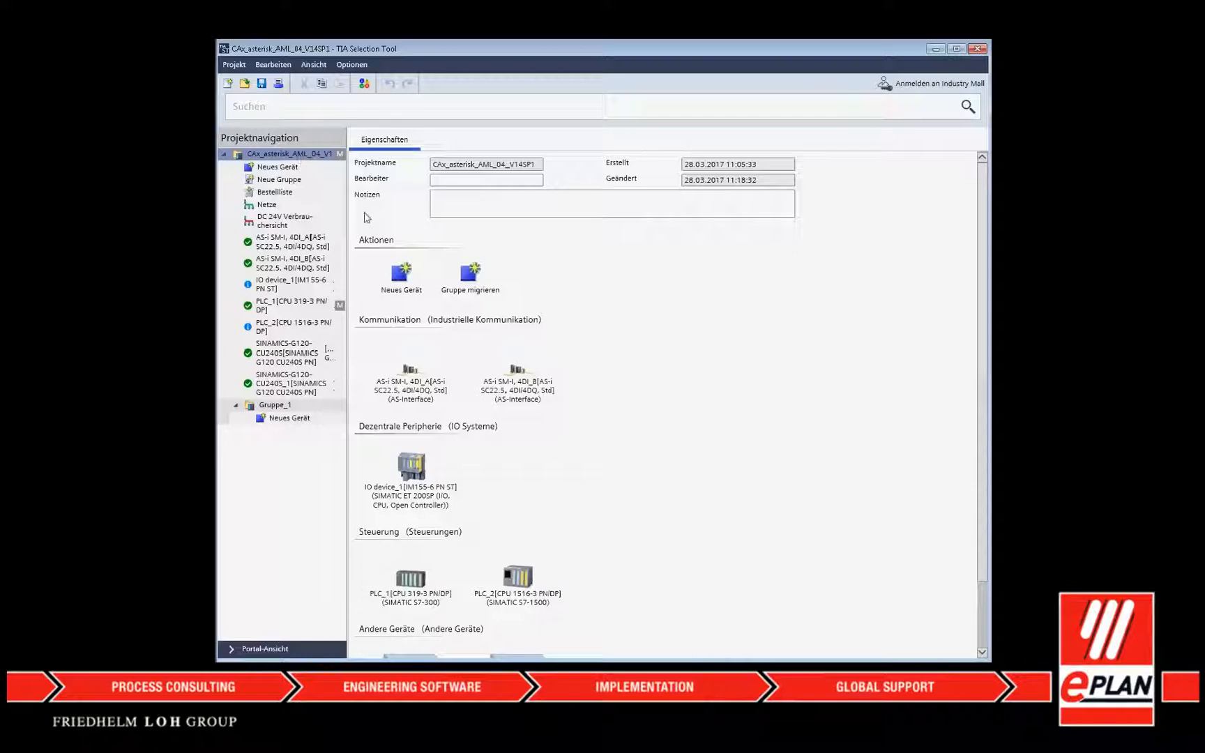
{"action": "left_click", "coordinate": [517, 577]}
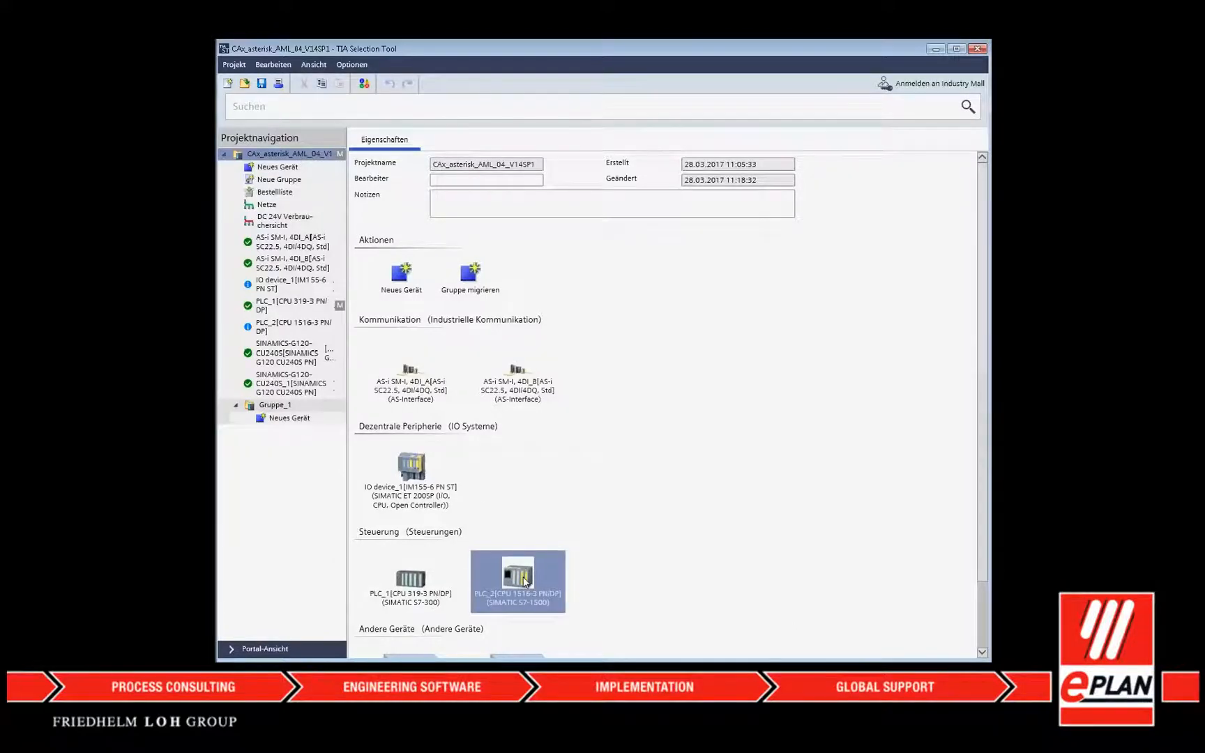
{"action": "double_click", "coordinate": [517, 577]}
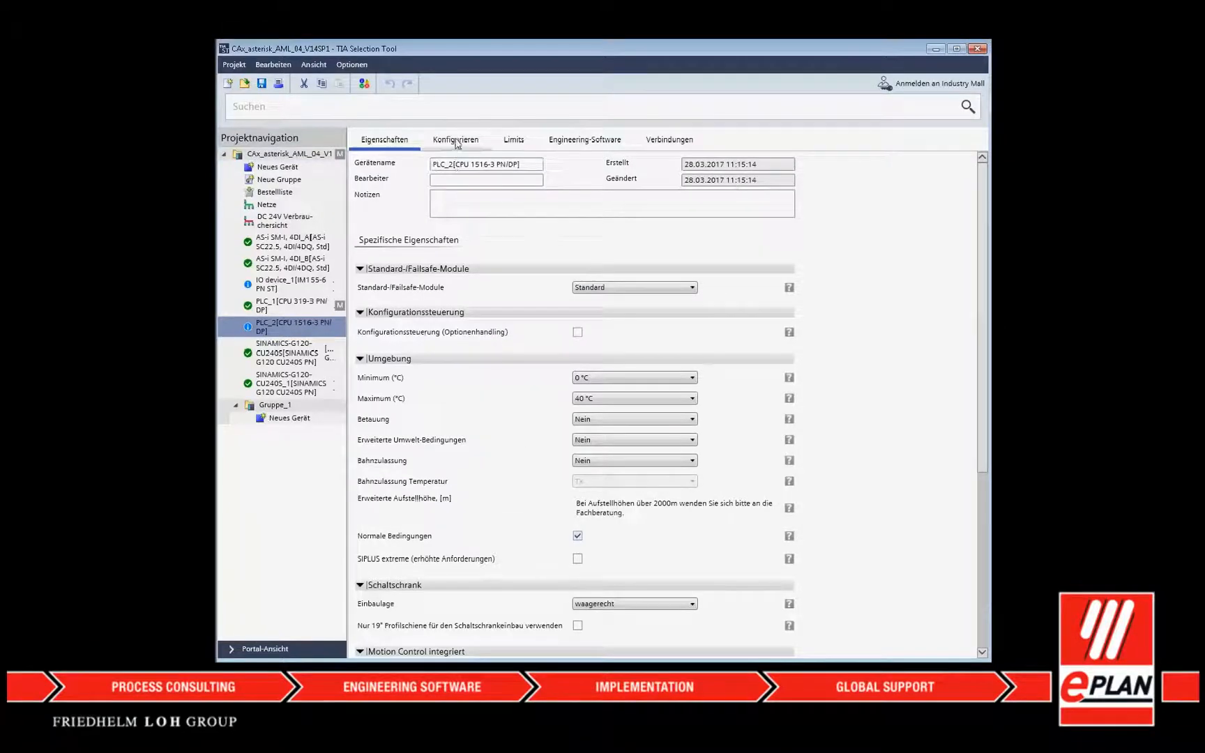
Show PLC_2's rack configuration and start an AutomationML export targeting ECAD.
{"action": "left_click", "coordinate": [455, 139]}
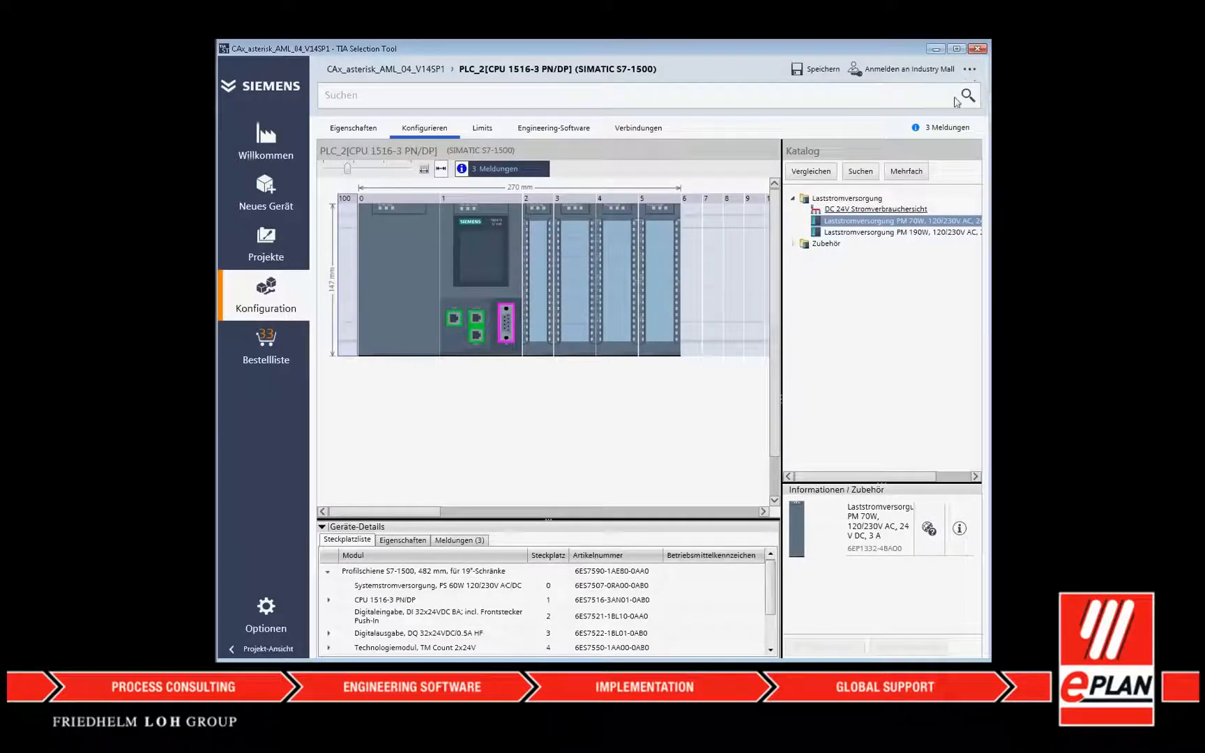
{"action": "mouse_move", "coordinate": [909, 284]}
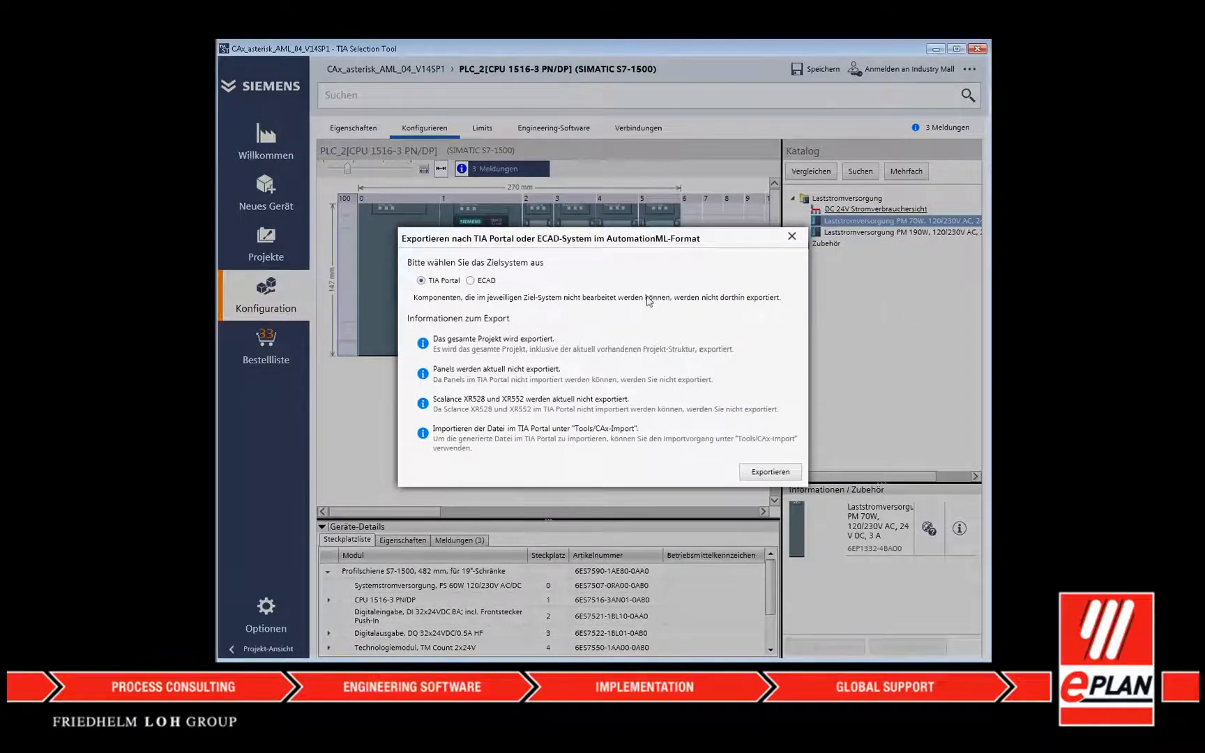
{"action": "left_click", "coordinate": [473, 279]}
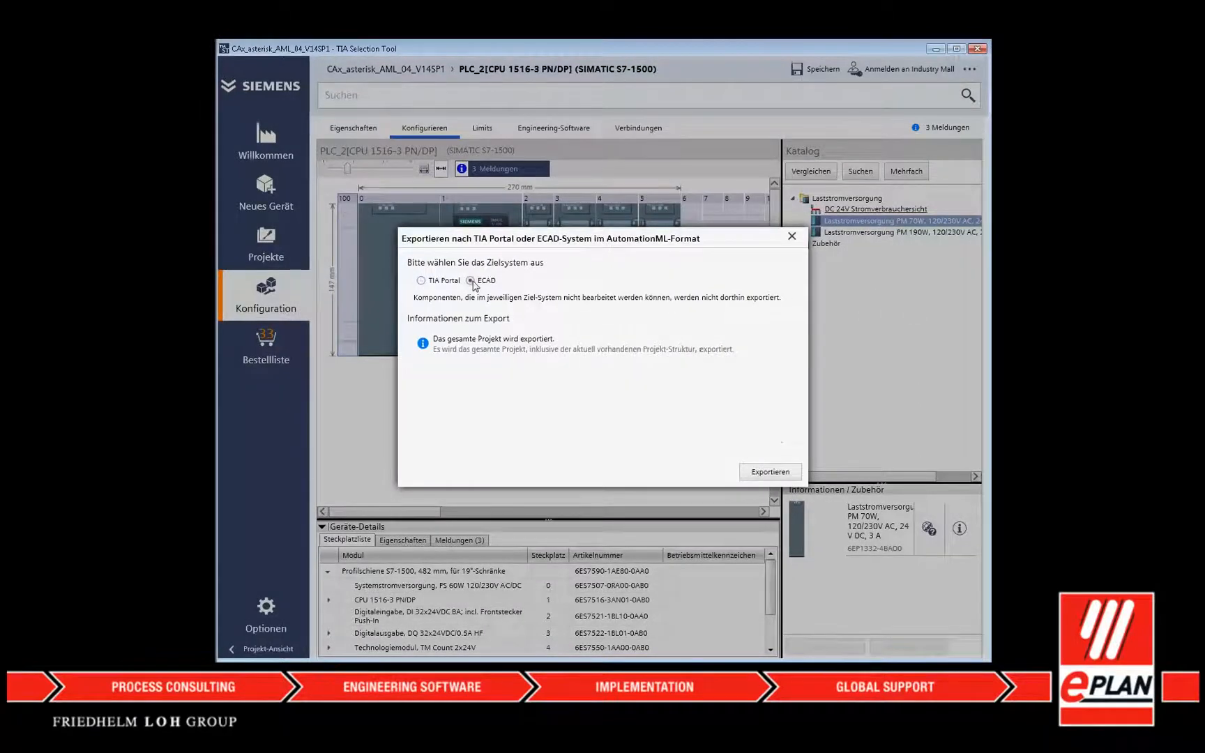
{"action": "left_click", "coordinate": [770, 472]}
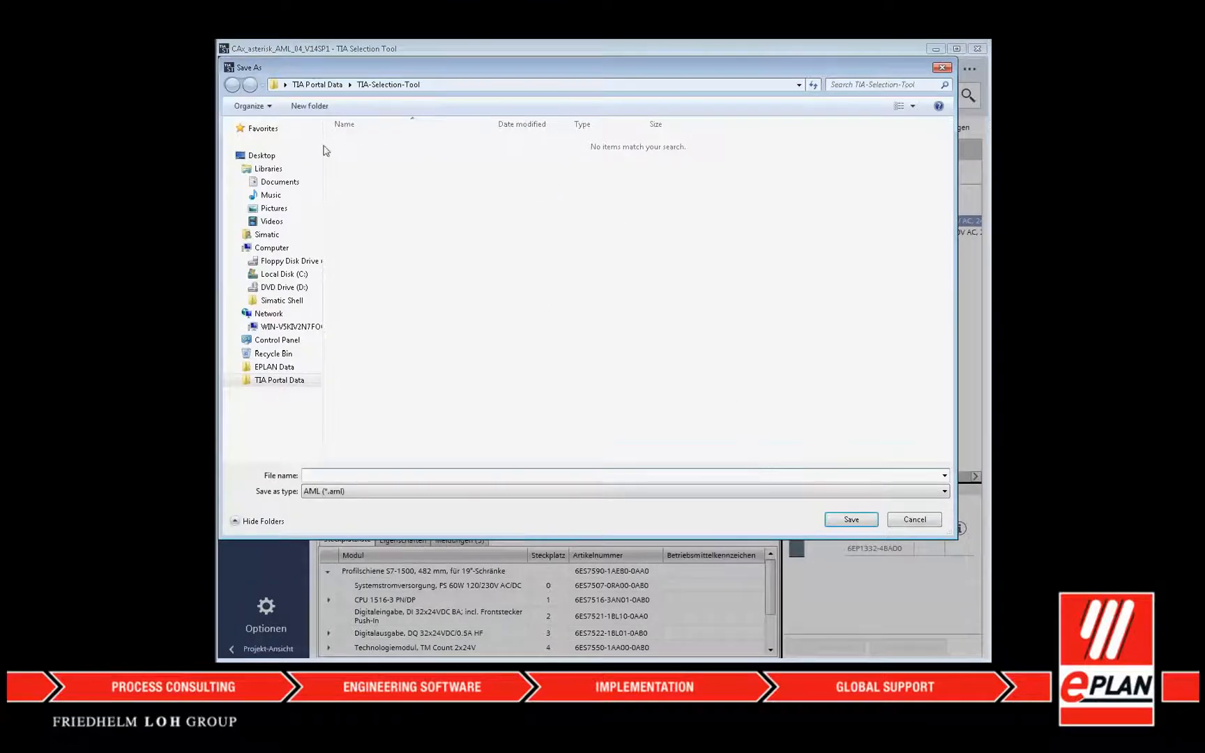
Save the export to the Desktop as TST-Export.aml, confirming replacement.
{"action": "left_click", "coordinate": [262, 155]}
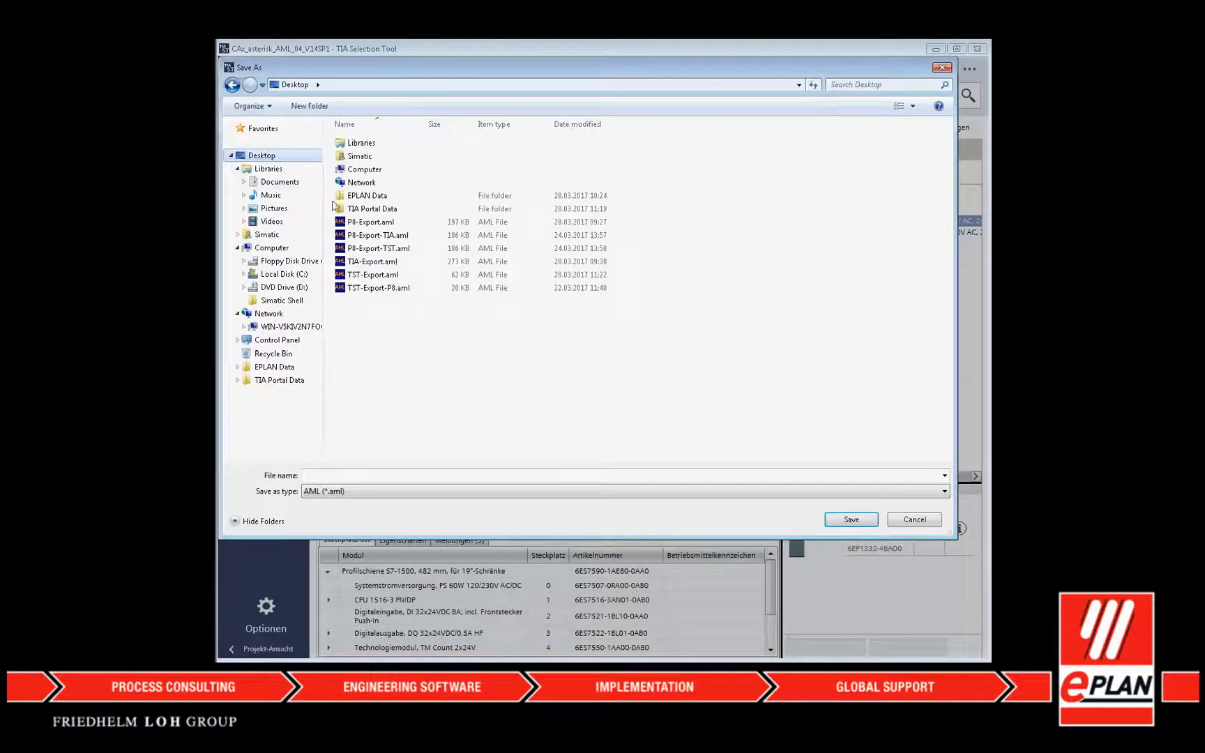
{"action": "left_click", "coordinate": [372, 274]}
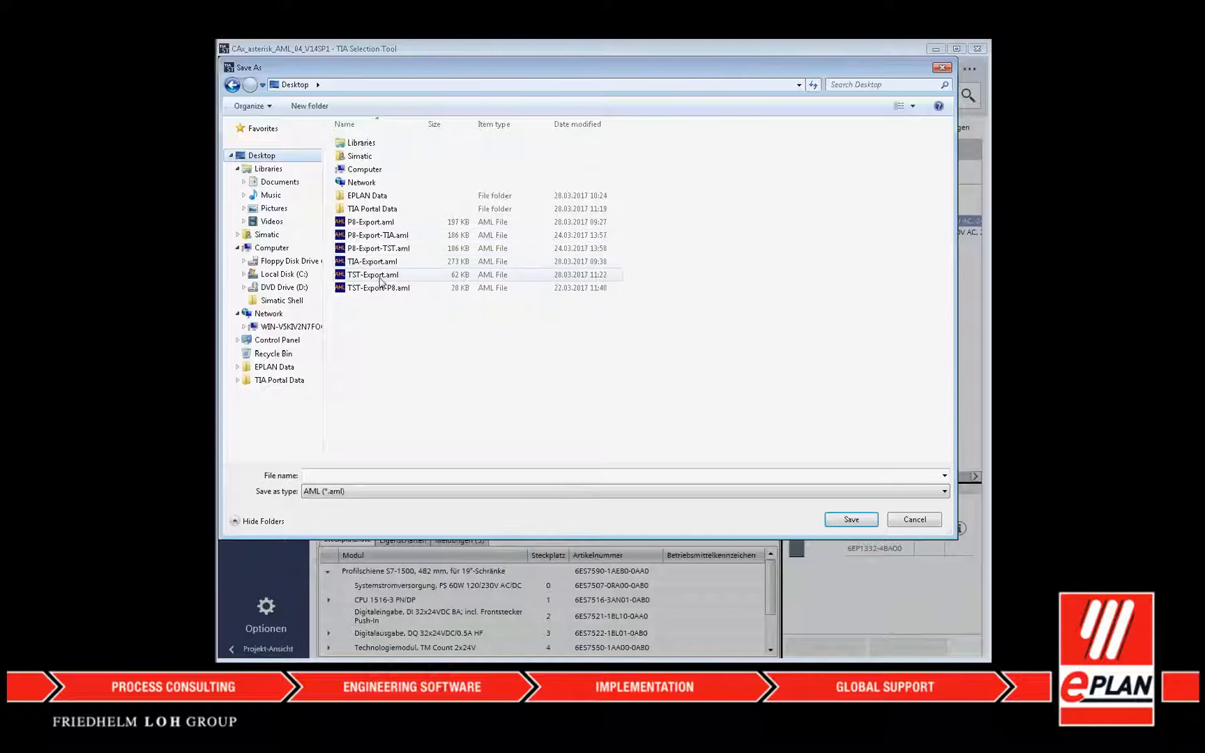
{"action": "left_click", "coordinate": [850, 519]}
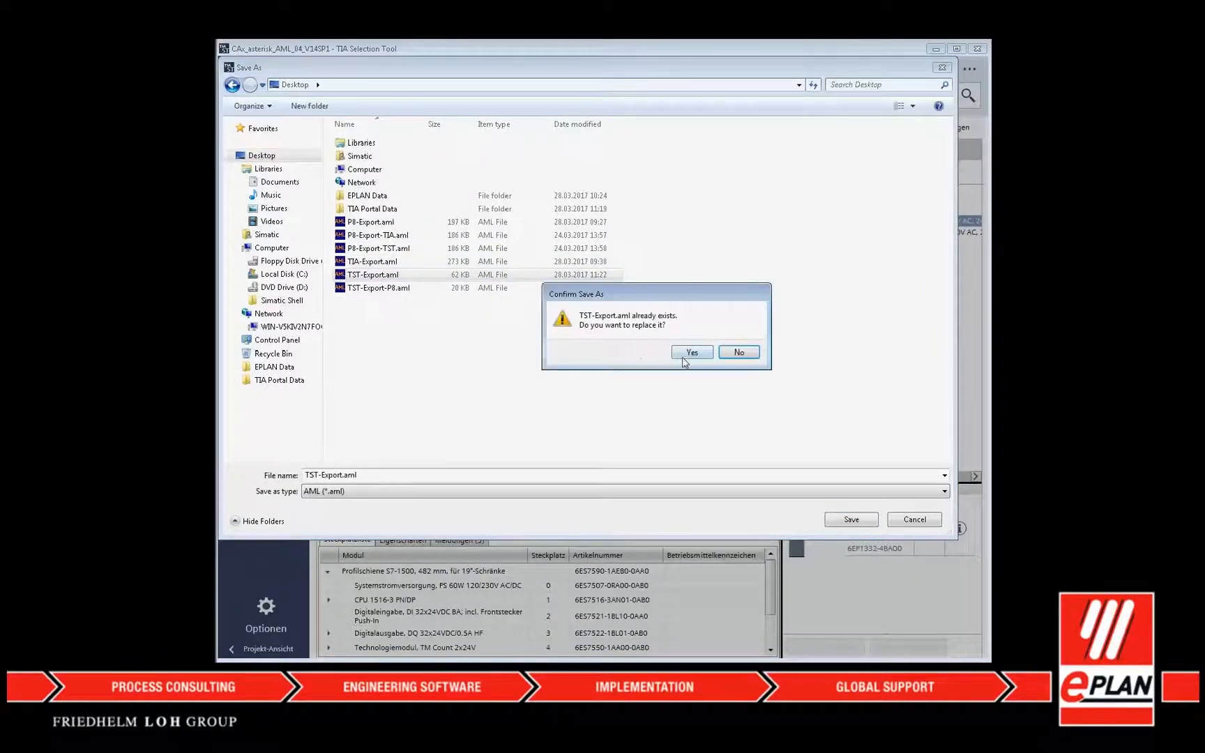
{"action": "left_click", "coordinate": [691, 352]}
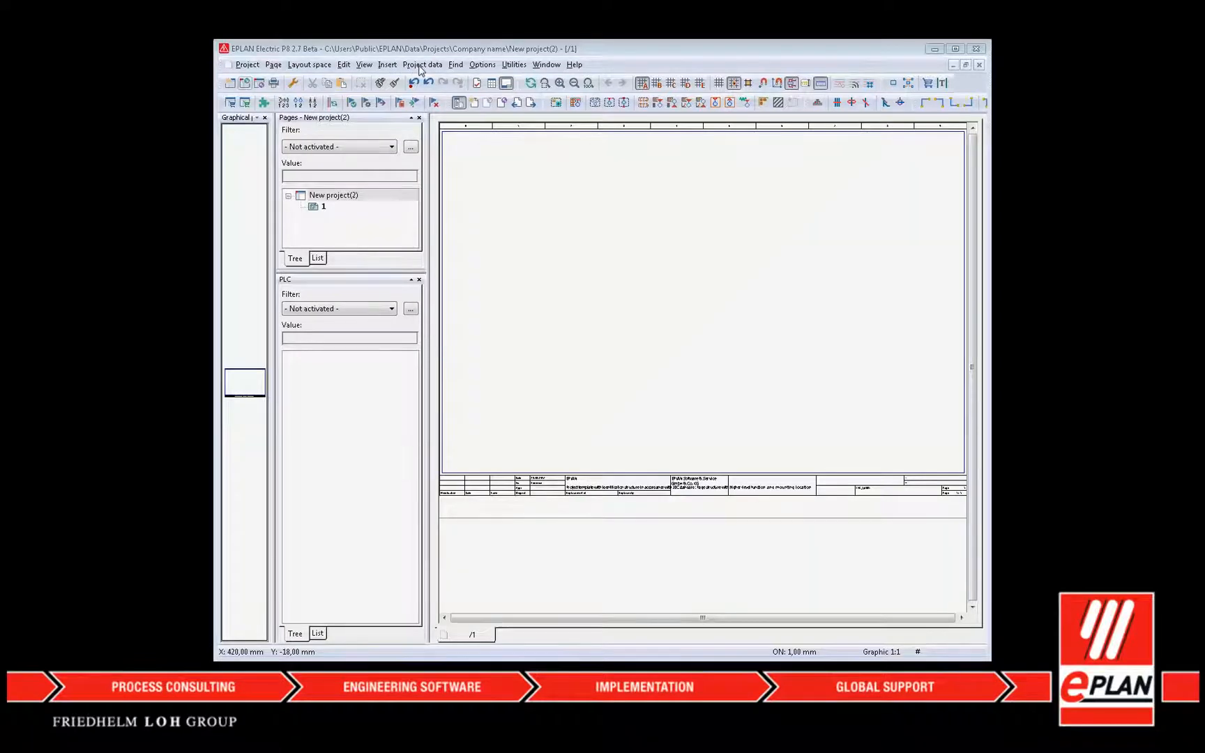
Import TST-Export.aml as TIA-Portal V14 AutomationML PLC data, then select the project.
{"action": "left_click", "coordinate": [422, 63]}
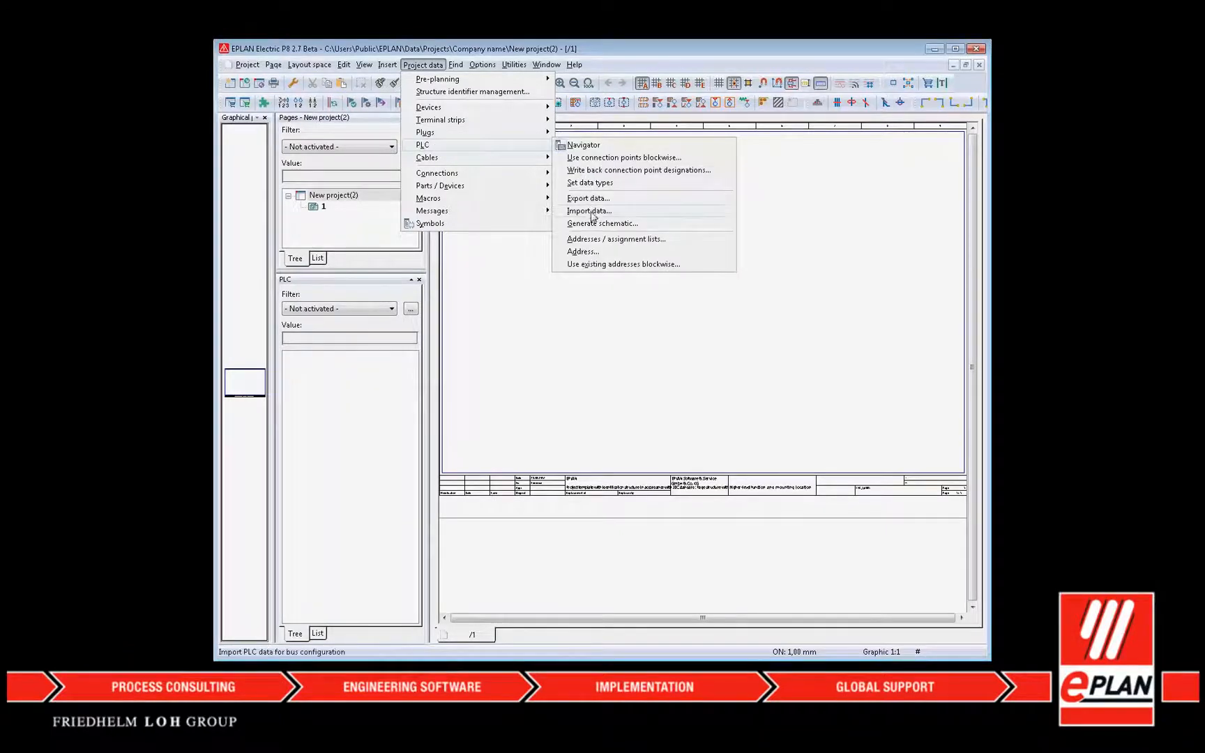
{"action": "left_click", "coordinate": [588, 211]}
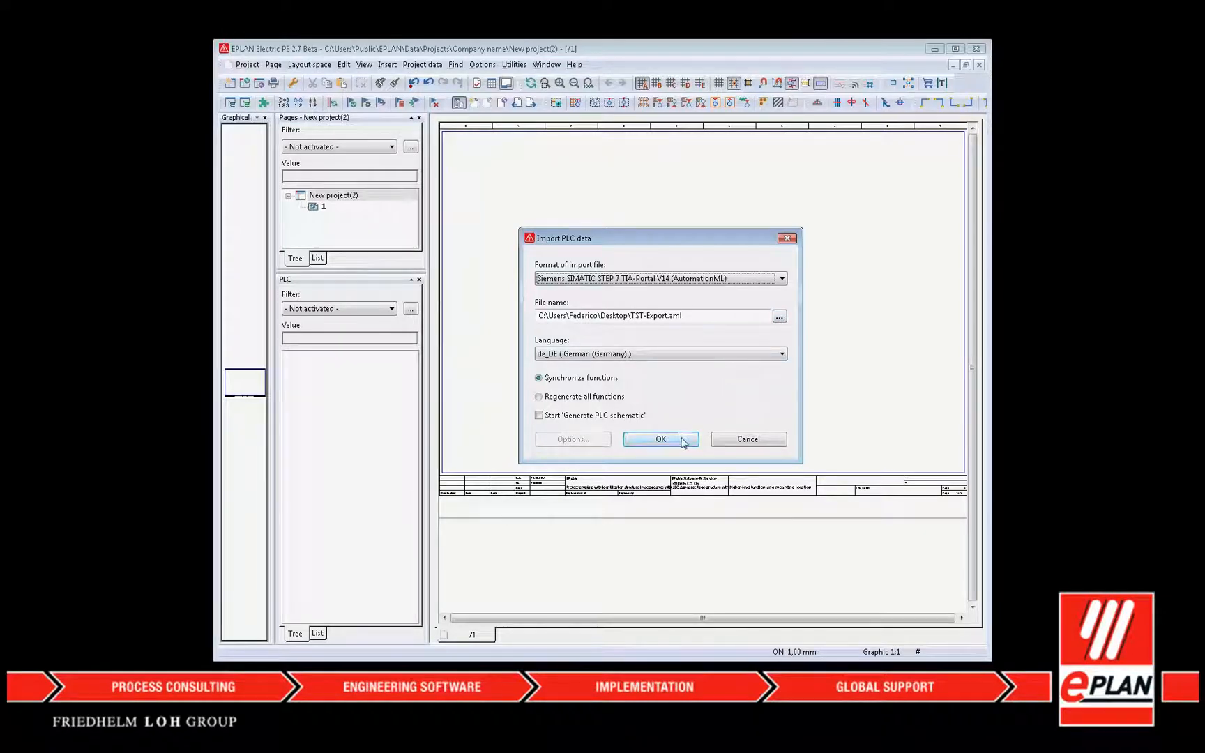
{"action": "left_click", "coordinate": [660, 439]}
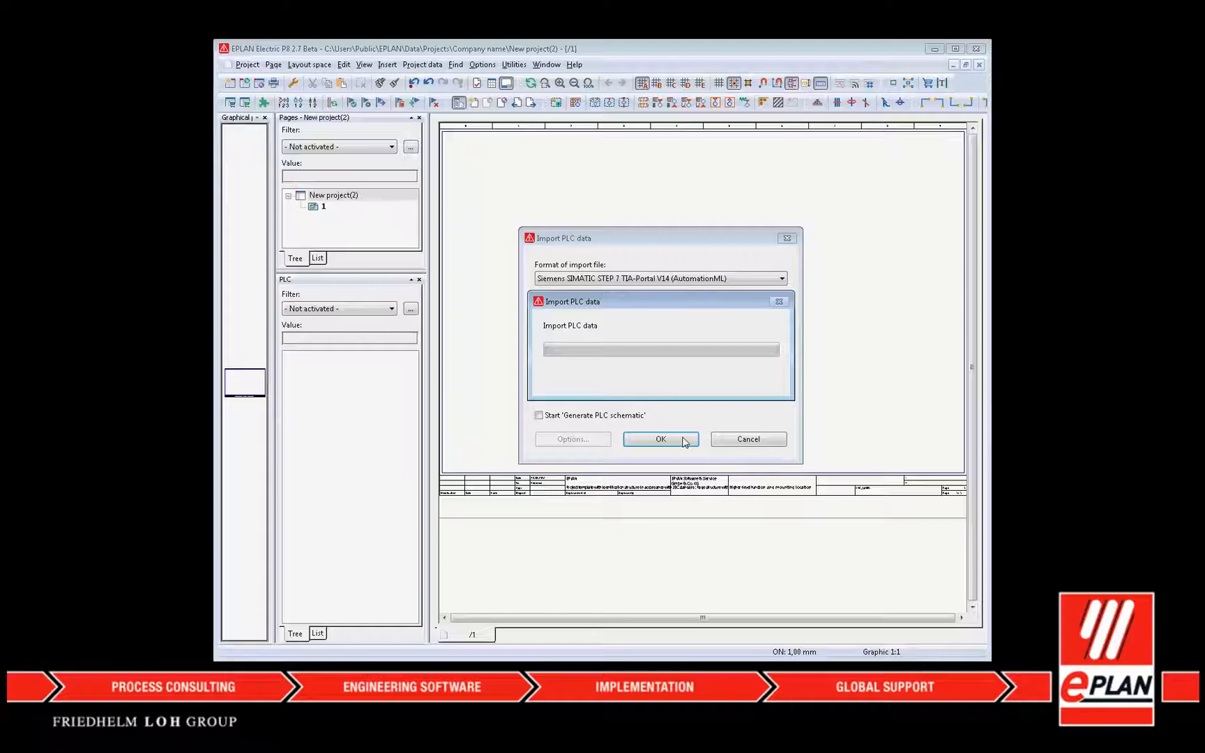
{"action": "left_click", "coordinate": [659, 438]}
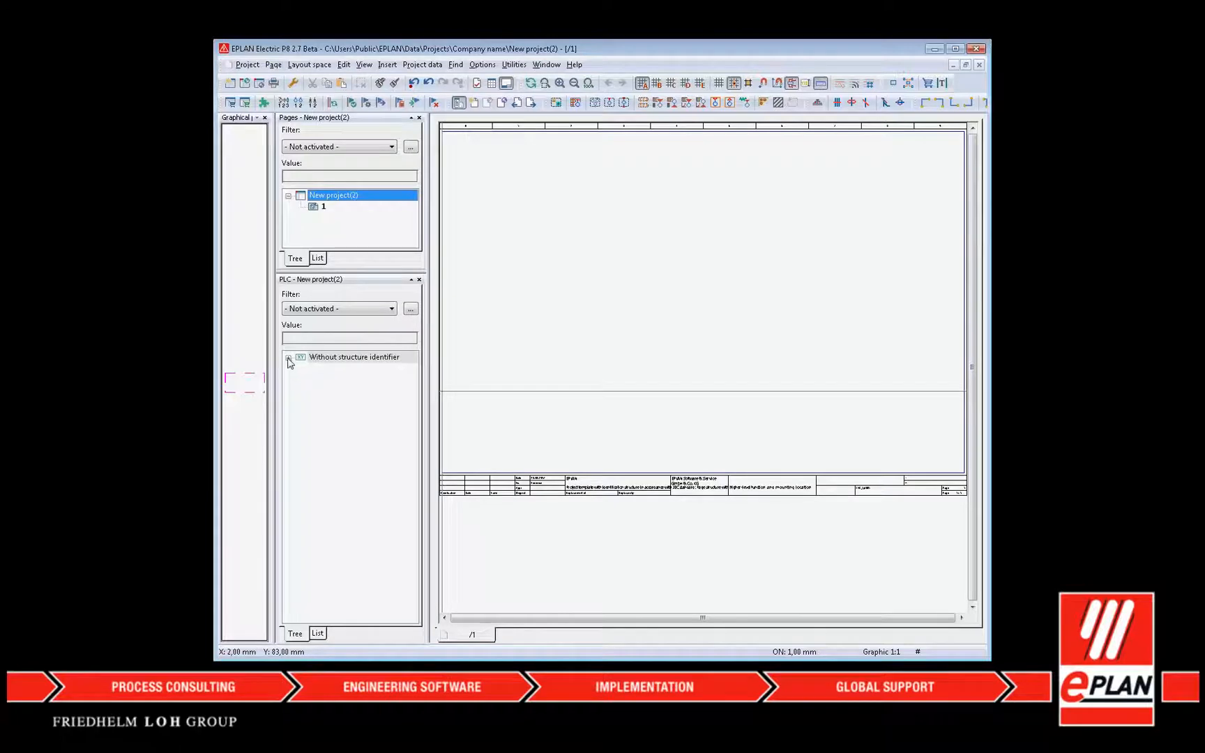
Expand the unstructured PLC devices, place the system power supply, and expand the 714 card.
{"action": "left_click", "coordinate": [288, 357]}
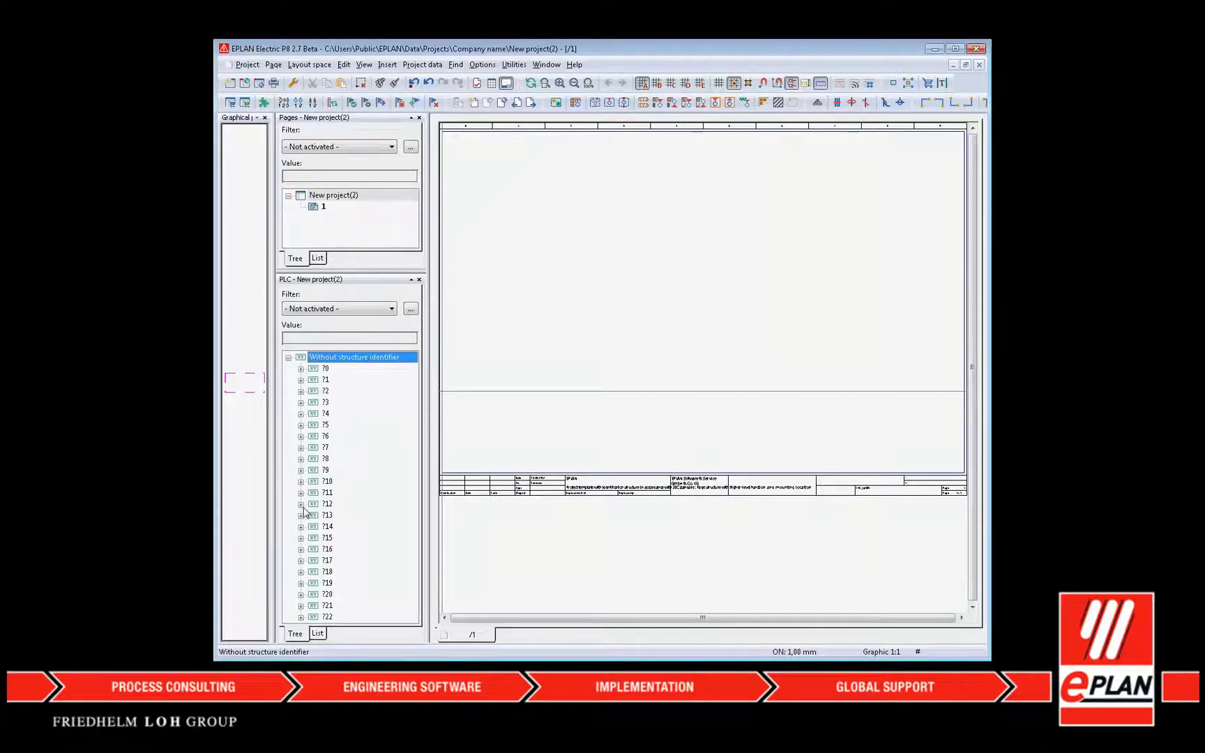
{"action": "left_click", "coordinate": [302, 505]}
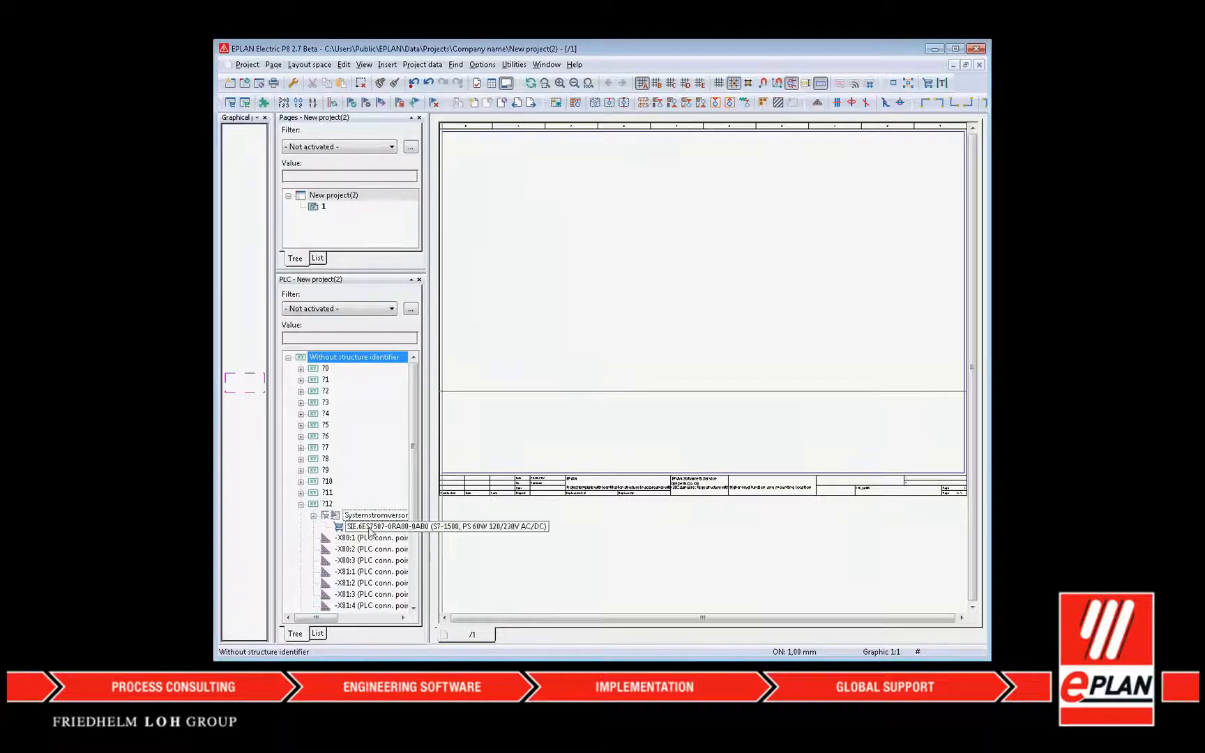
{"action": "left_click", "coordinate": [373, 525]}
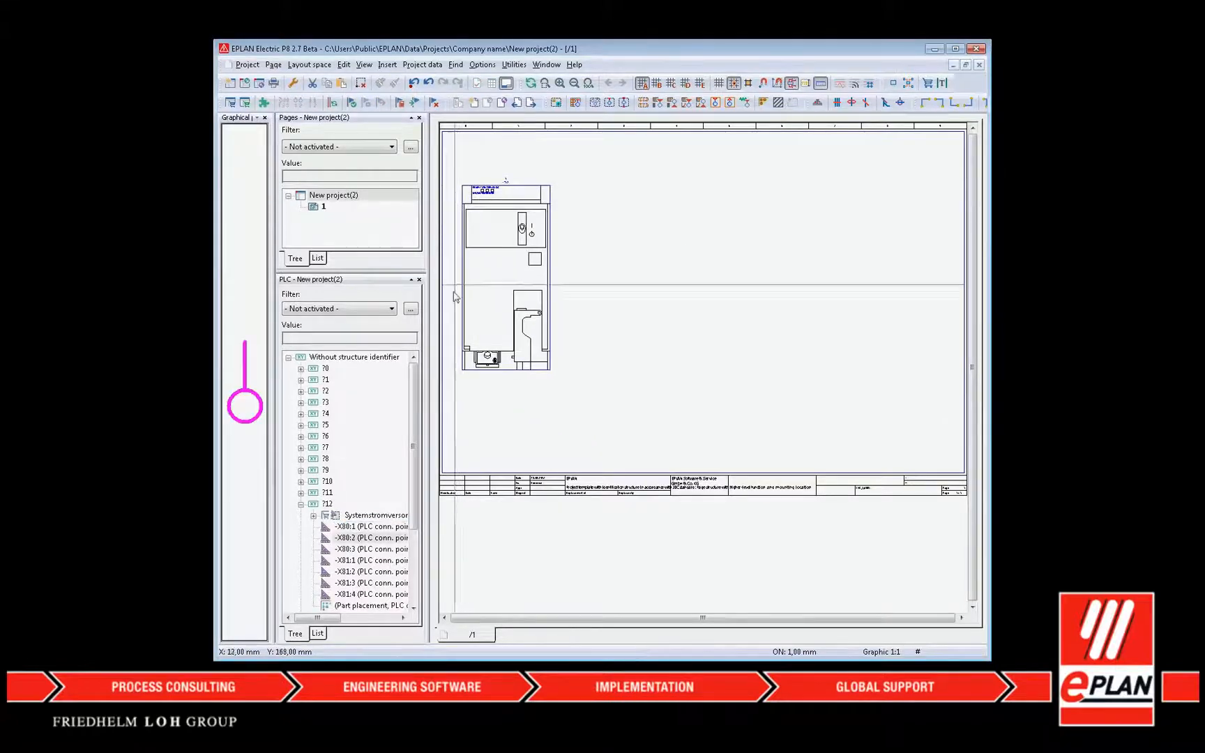
{"action": "left_click", "coordinate": [301, 504]}
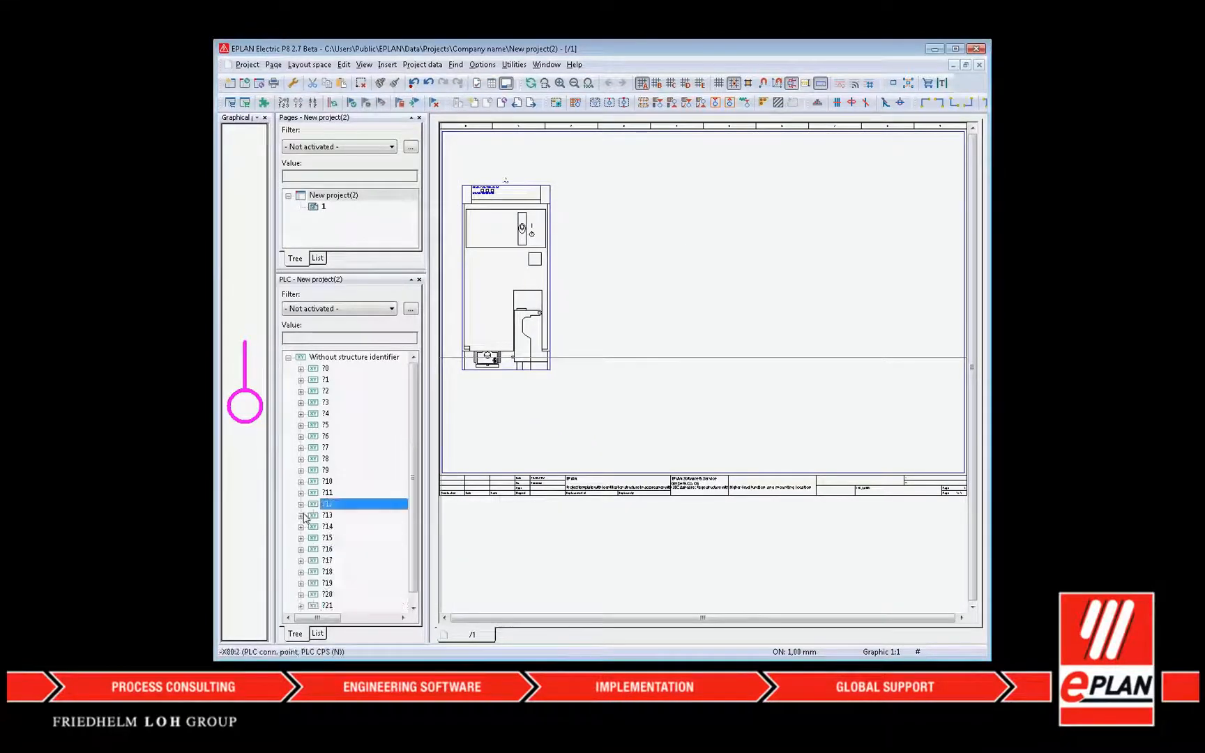
{"action": "left_click", "coordinate": [302, 505]}
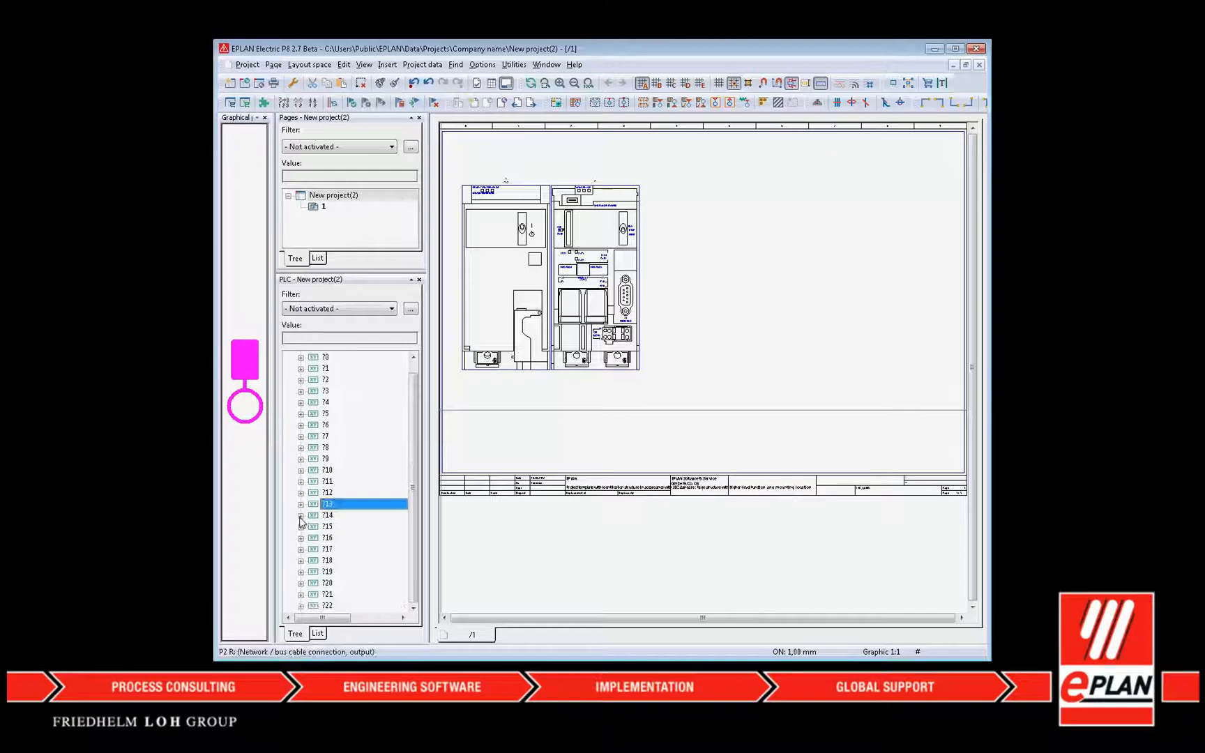
{"action": "left_click", "coordinate": [301, 515]}
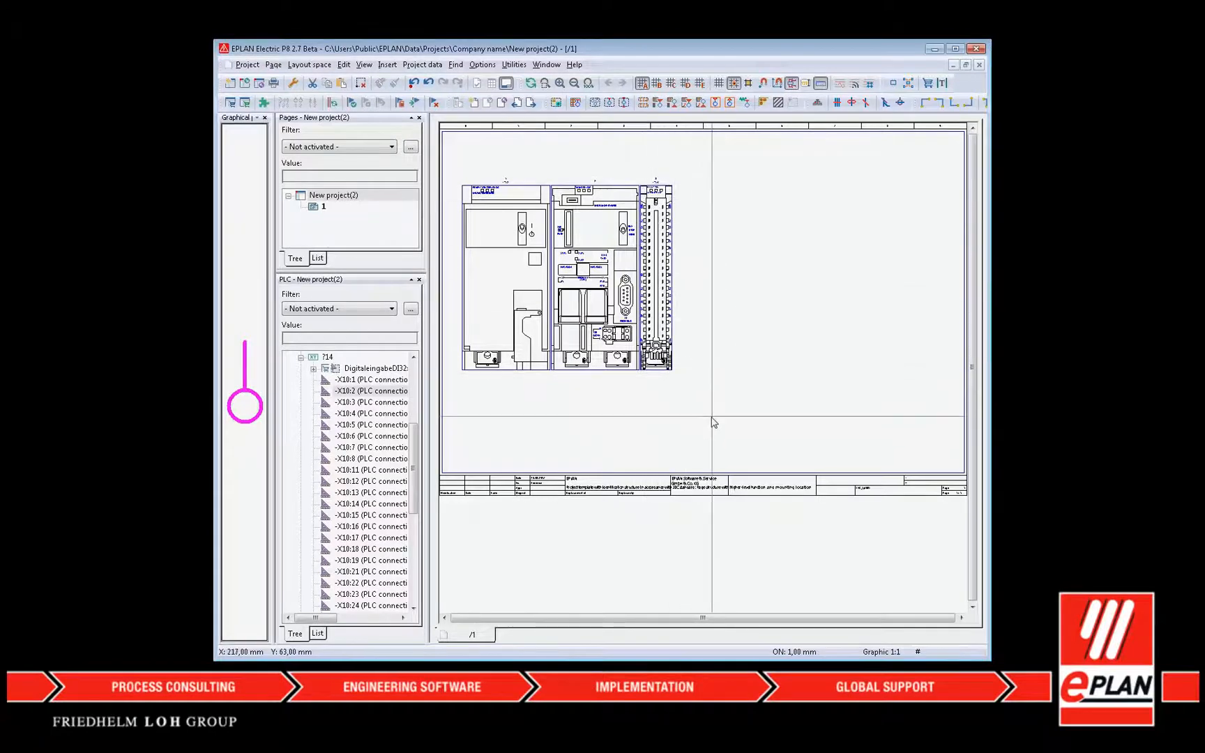
{"action": "mouse_move", "coordinate": [719, 422]}
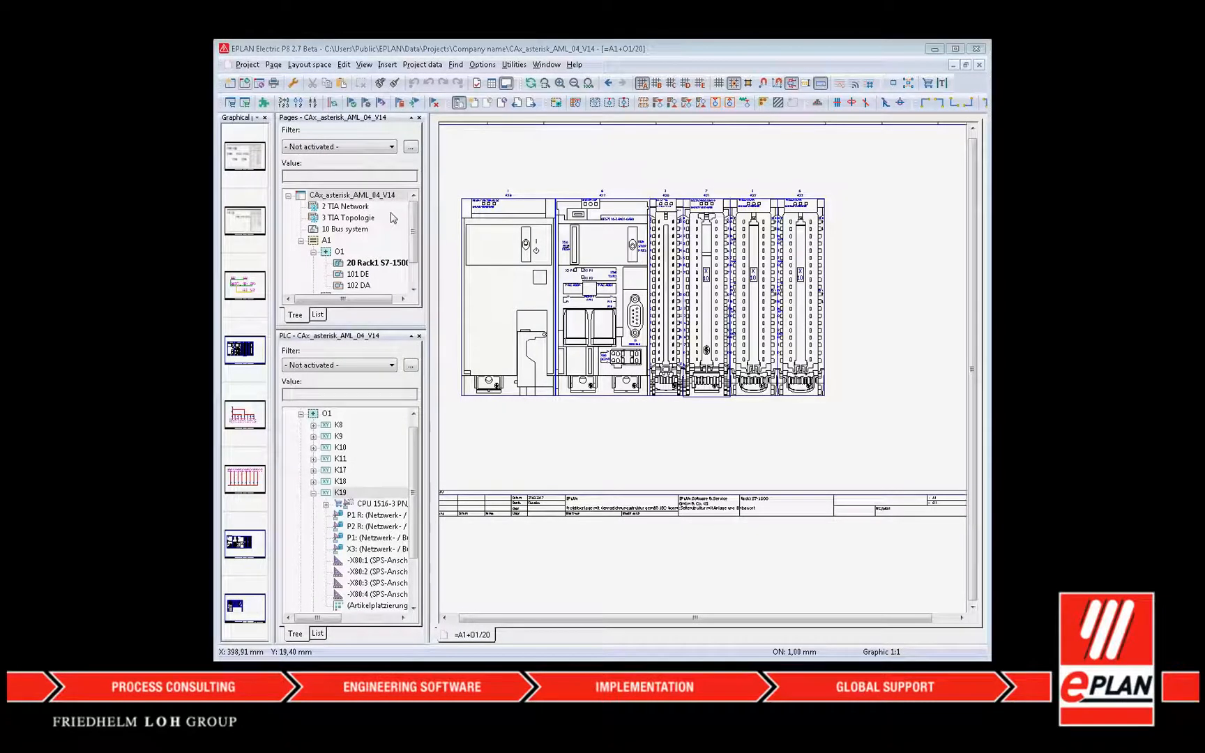
View pages 101 DE and 102 DA, then open the 10 Bus system page.
{"action": "left_click", "coordinate": [358, 273]}
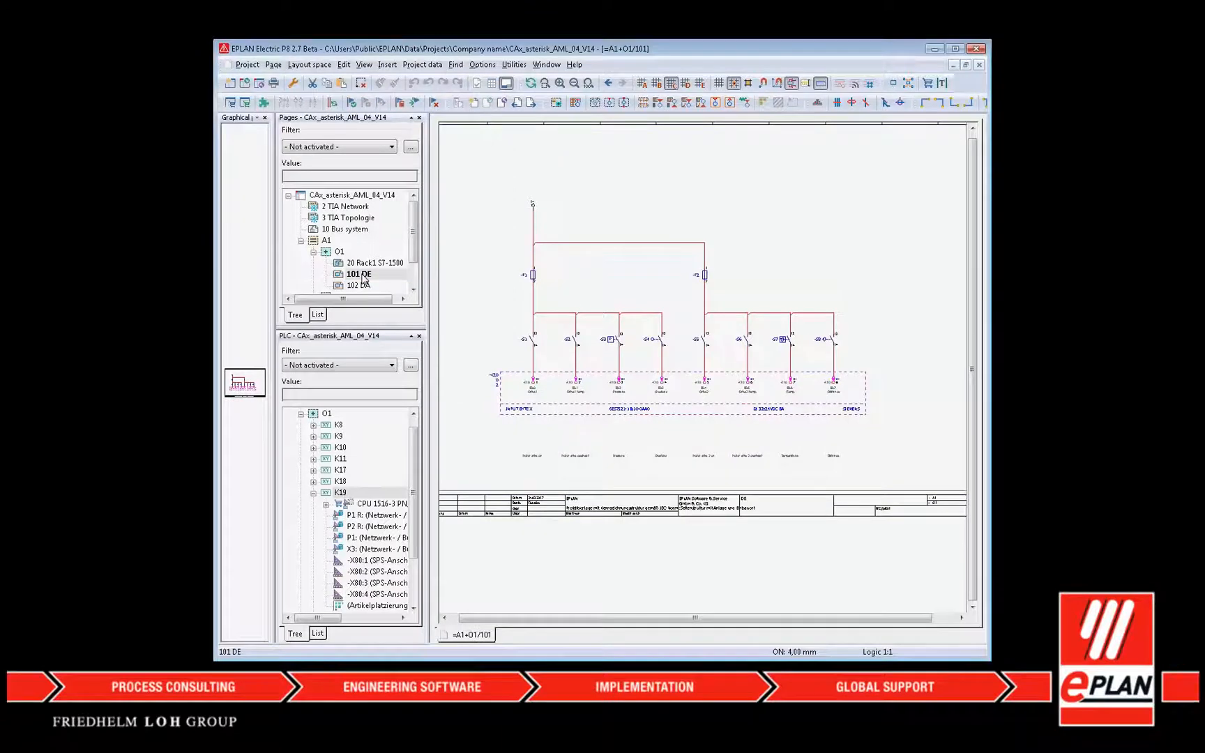
{"action": "left_click", "coordinate": [359, 286]}
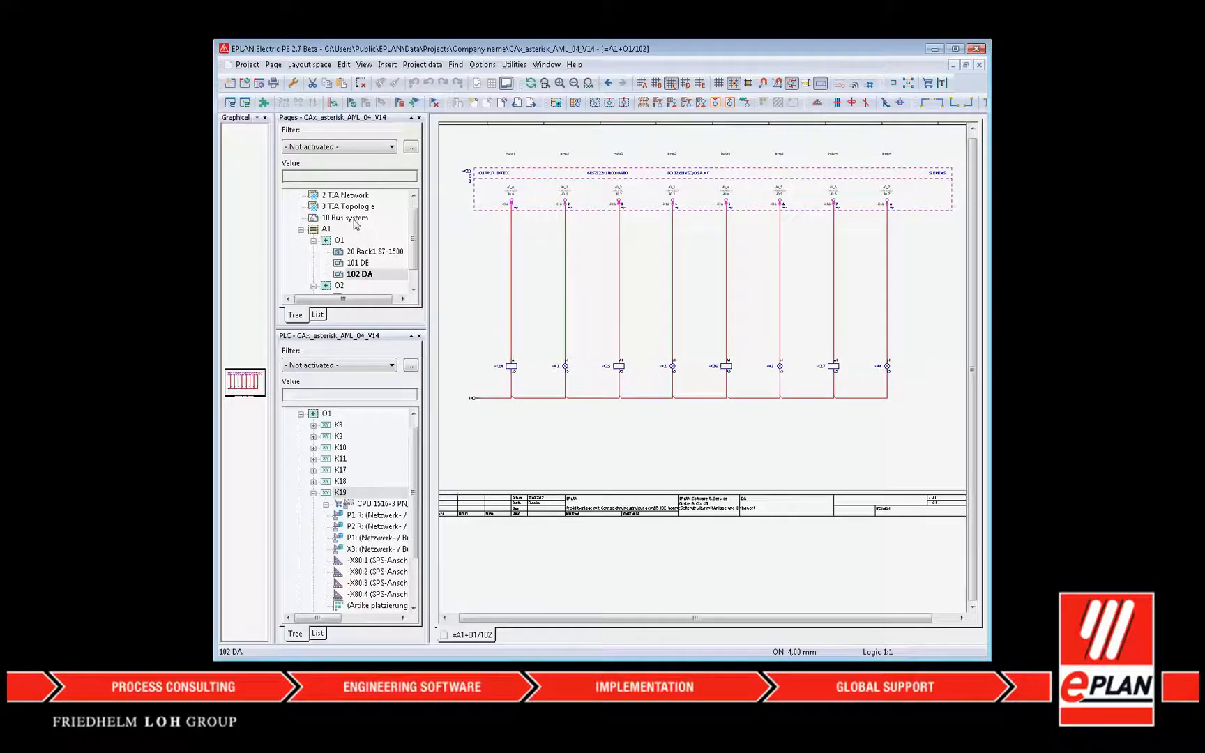
{"action": "double_click", "coordinate": [344, 217]}
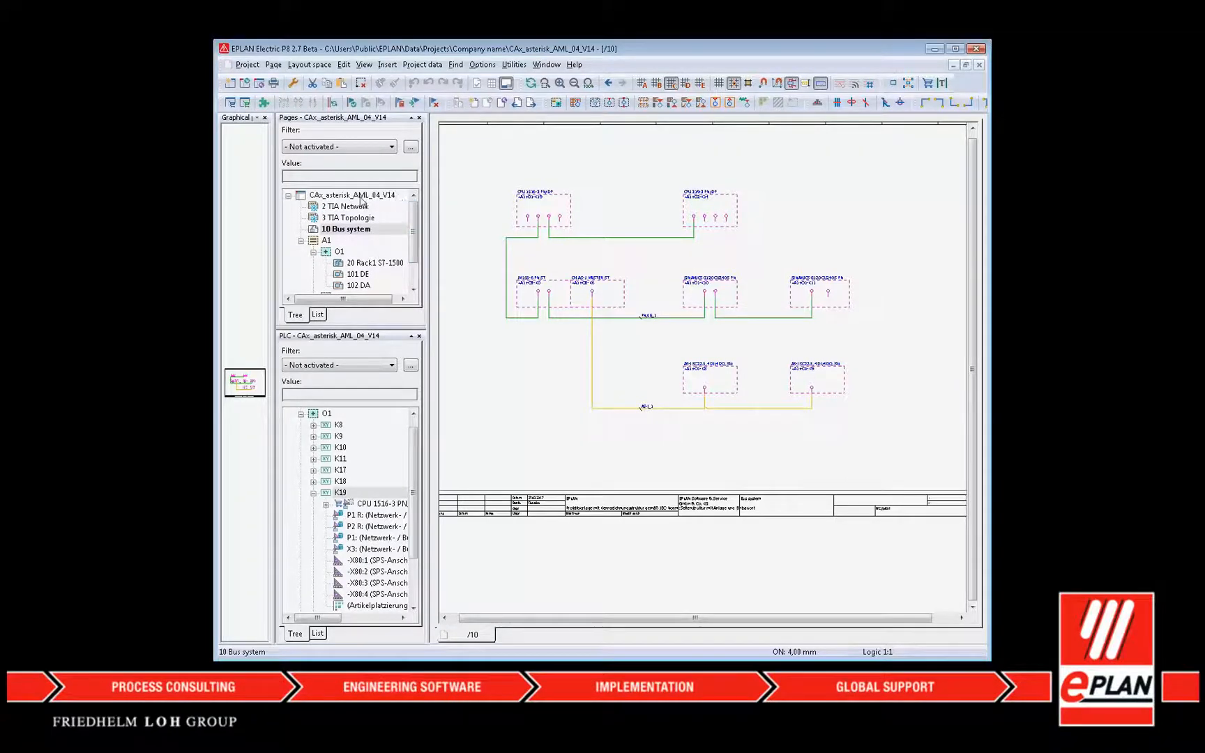
Export PLC data to P8-Export.aml with Export accessories unchecked, overwriting the old file.
{"action": "left_click", "coordinate": [423, 64]}
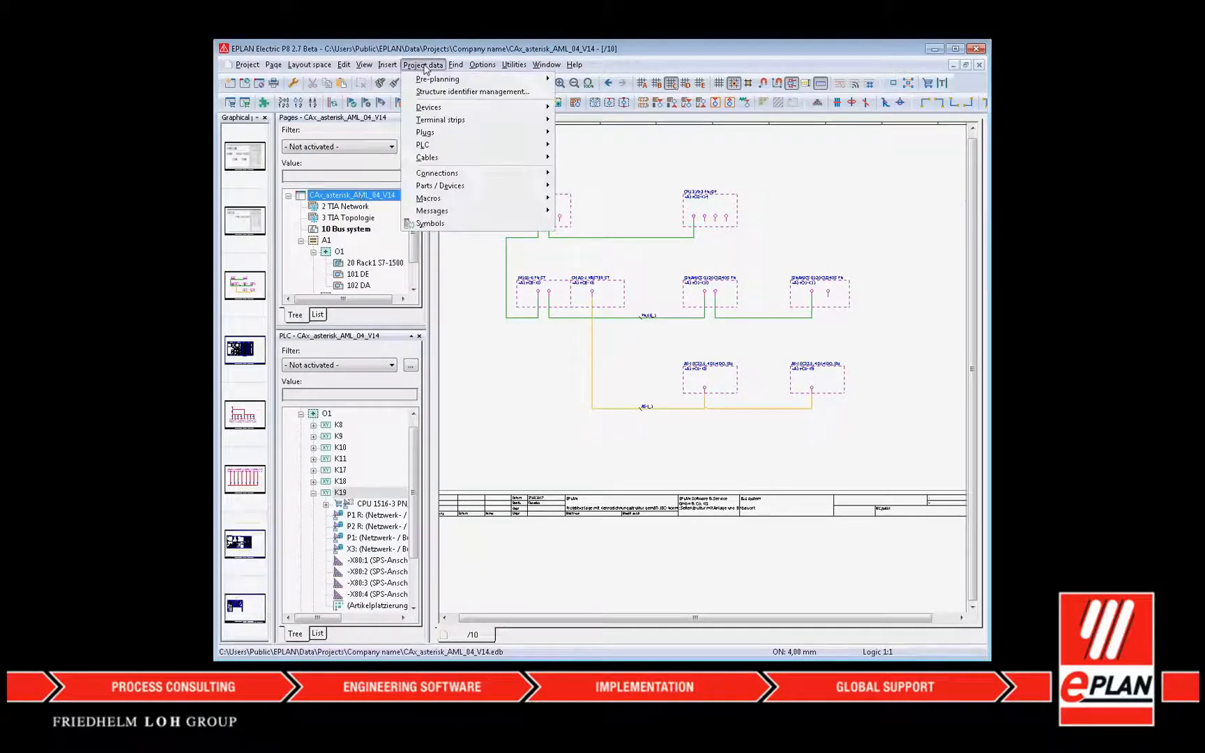
{"action": "mouse_move", "coordinate": [422, 144]}
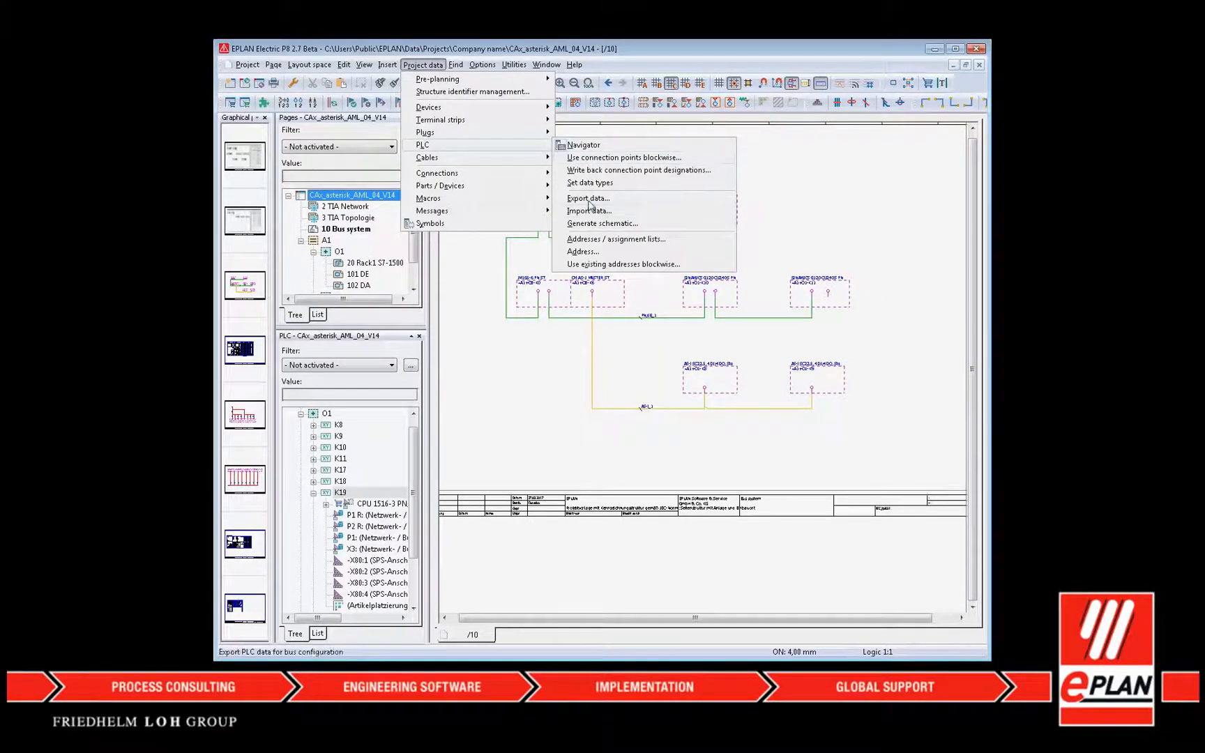
{"action": "left_click", "coordinate": [588, 198]}
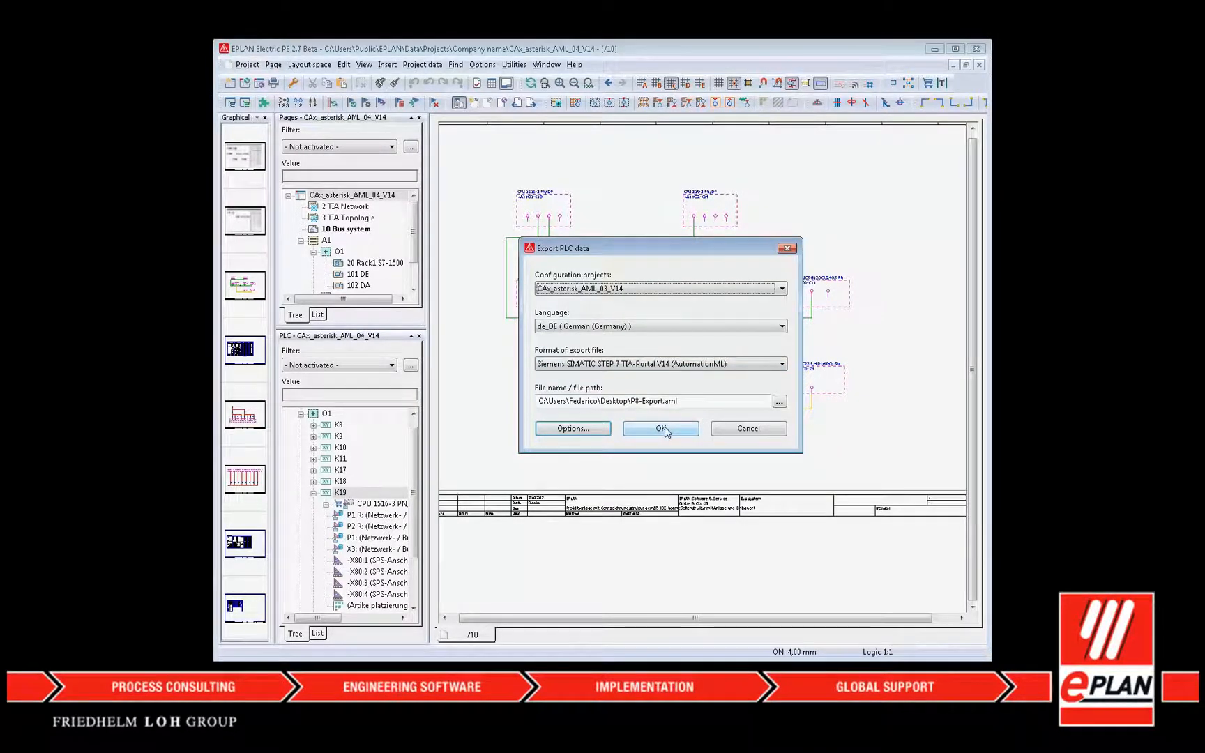
{"action": "left_click", "coordinate": [572, 428]}
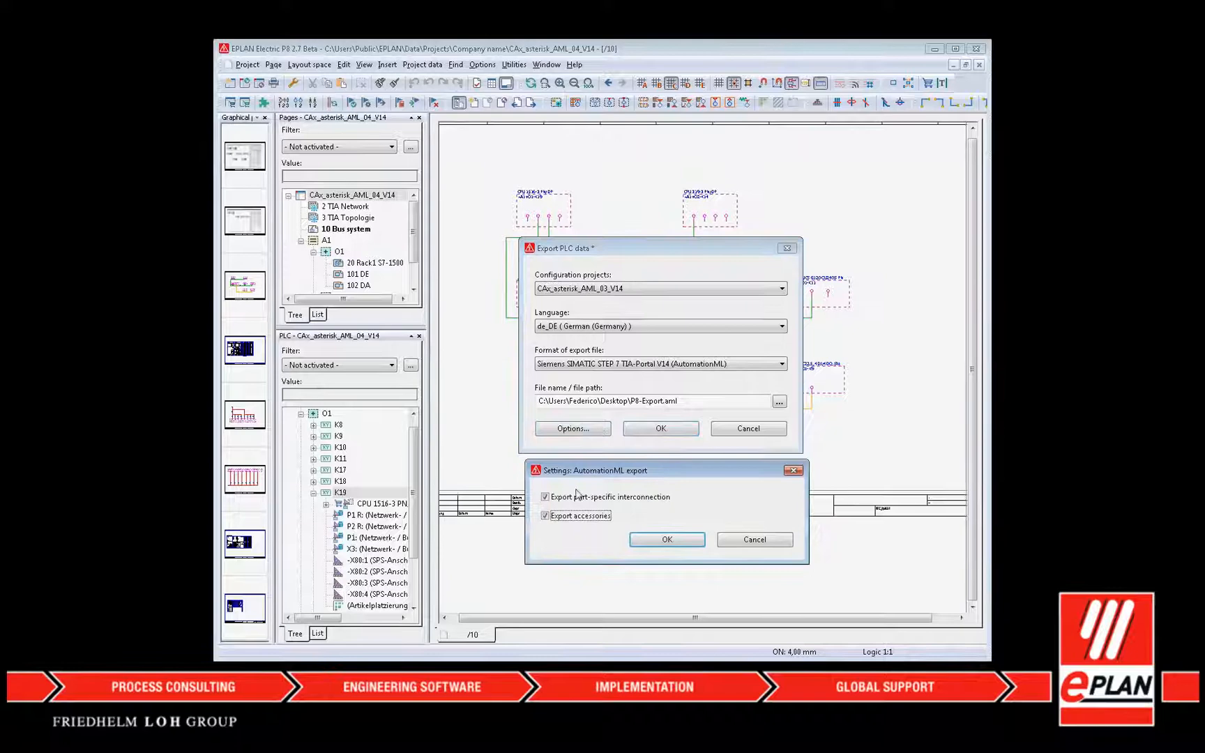
{"action": "left_click", "coordinate": [545, 515]}
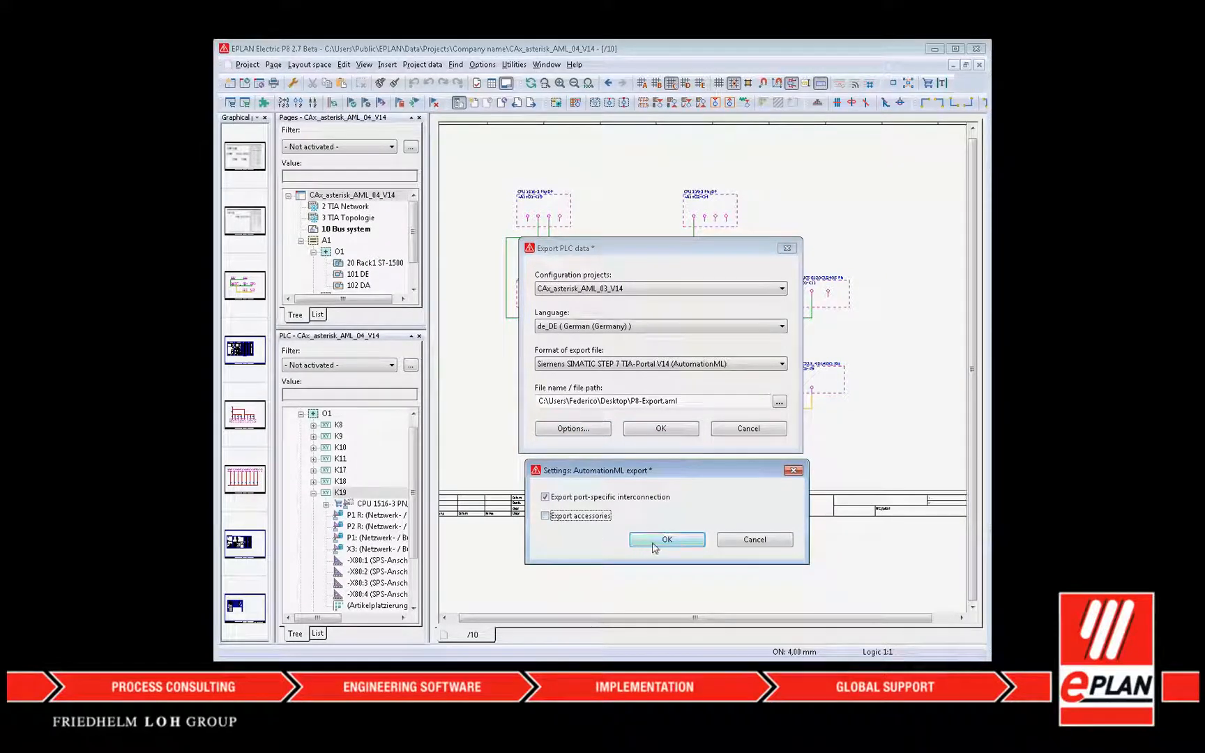
{"action": "left_click", "coordinate": [666, 539]}
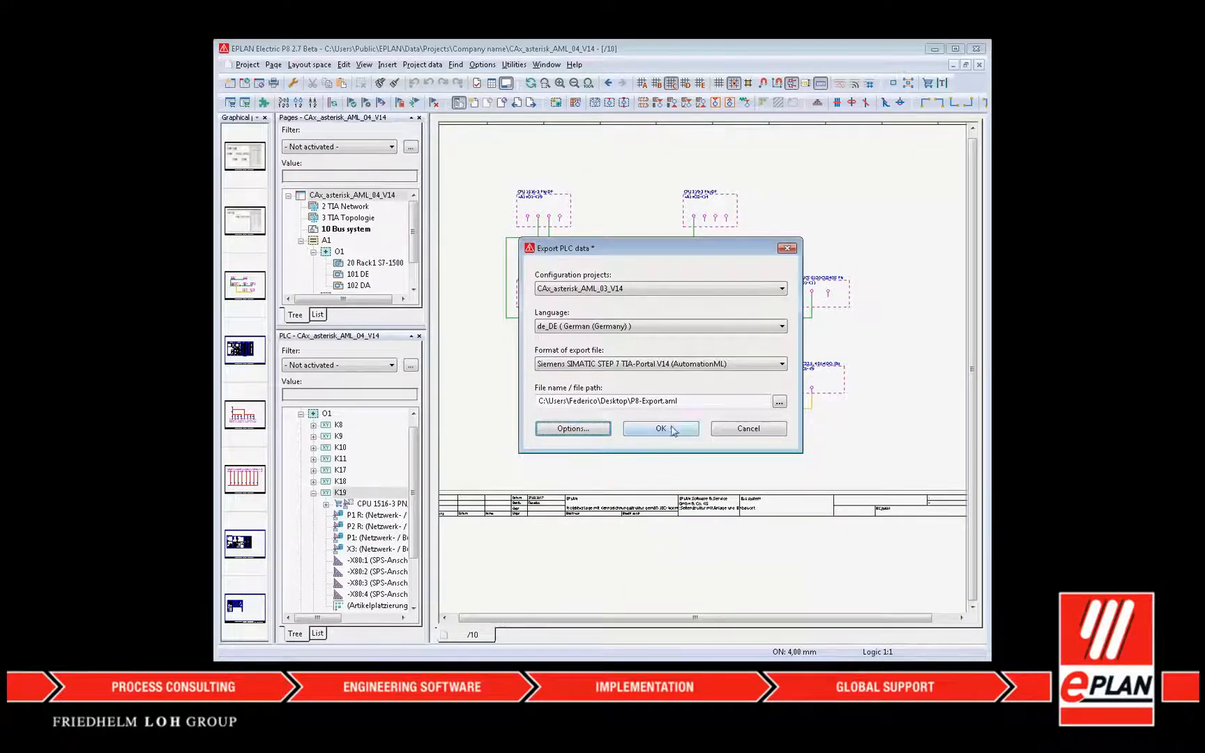
{"action": "left_click", "coordinate": [659, 428]}
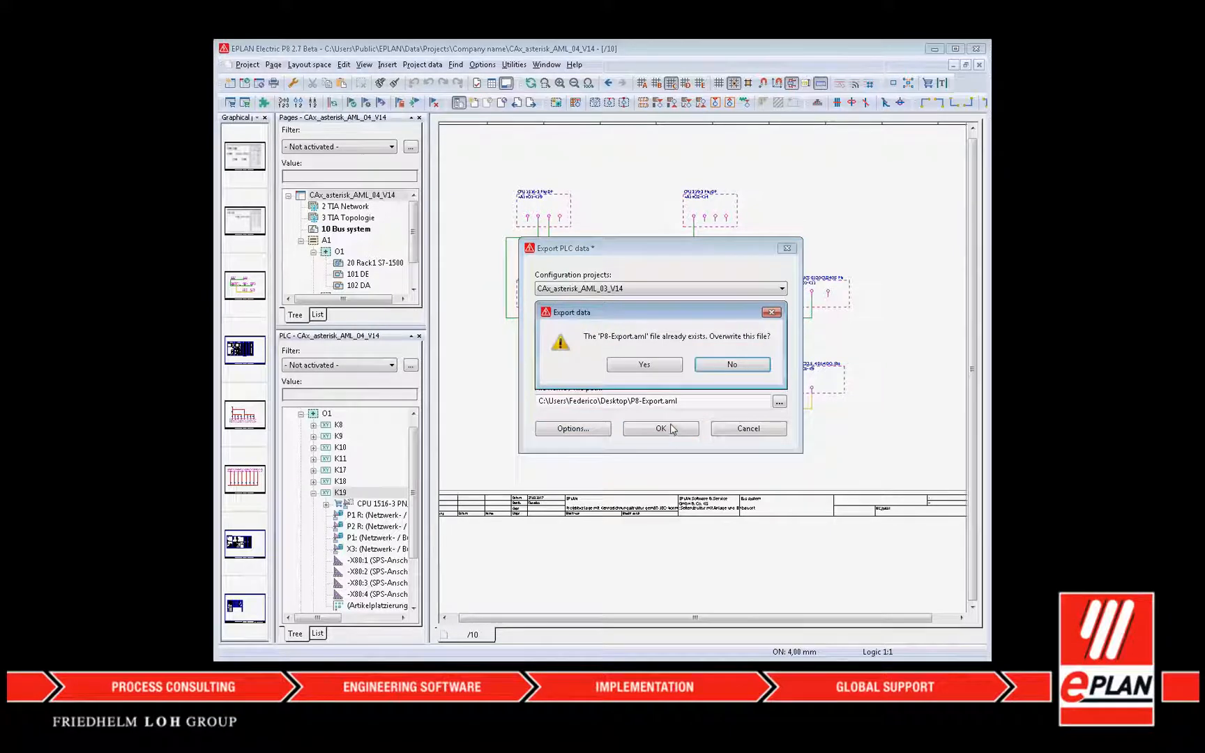
{"action": "left_click", "coordinate": [644, 364]}
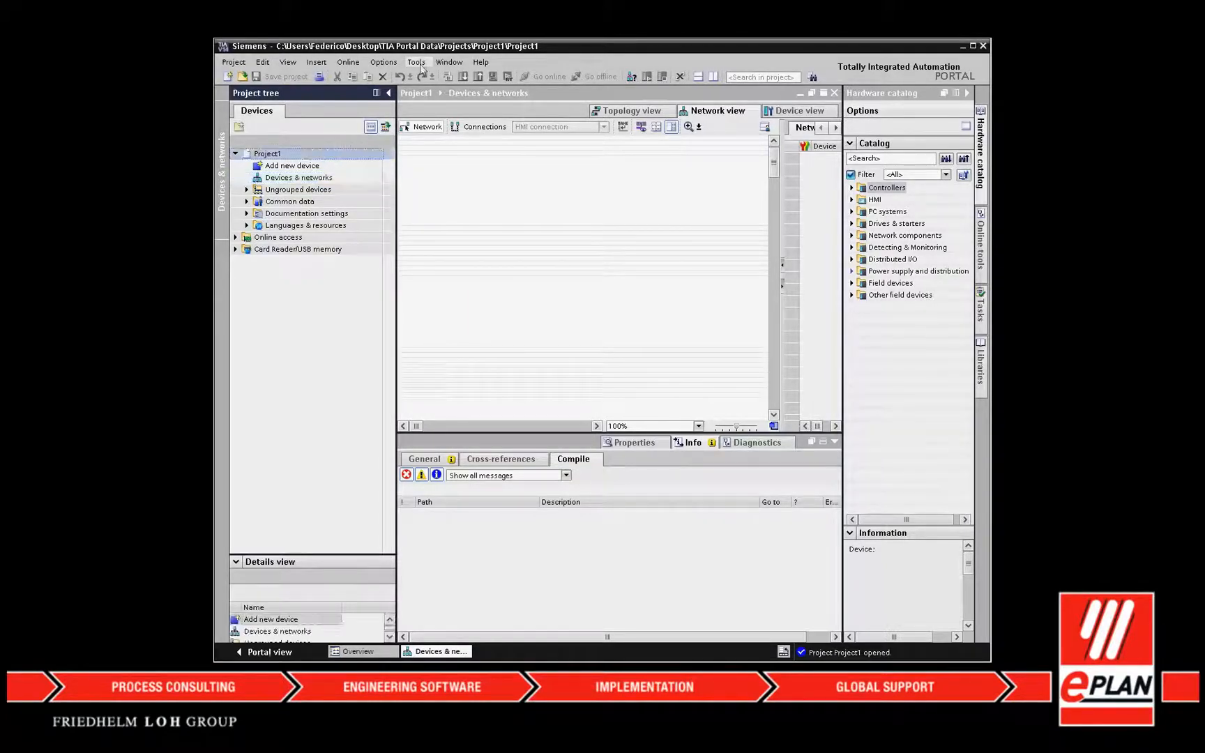
Import CAx data into Project1 from P8-Export.aml on the Desktop.
{"action": "left_click", "coordinate": [416, 62]}
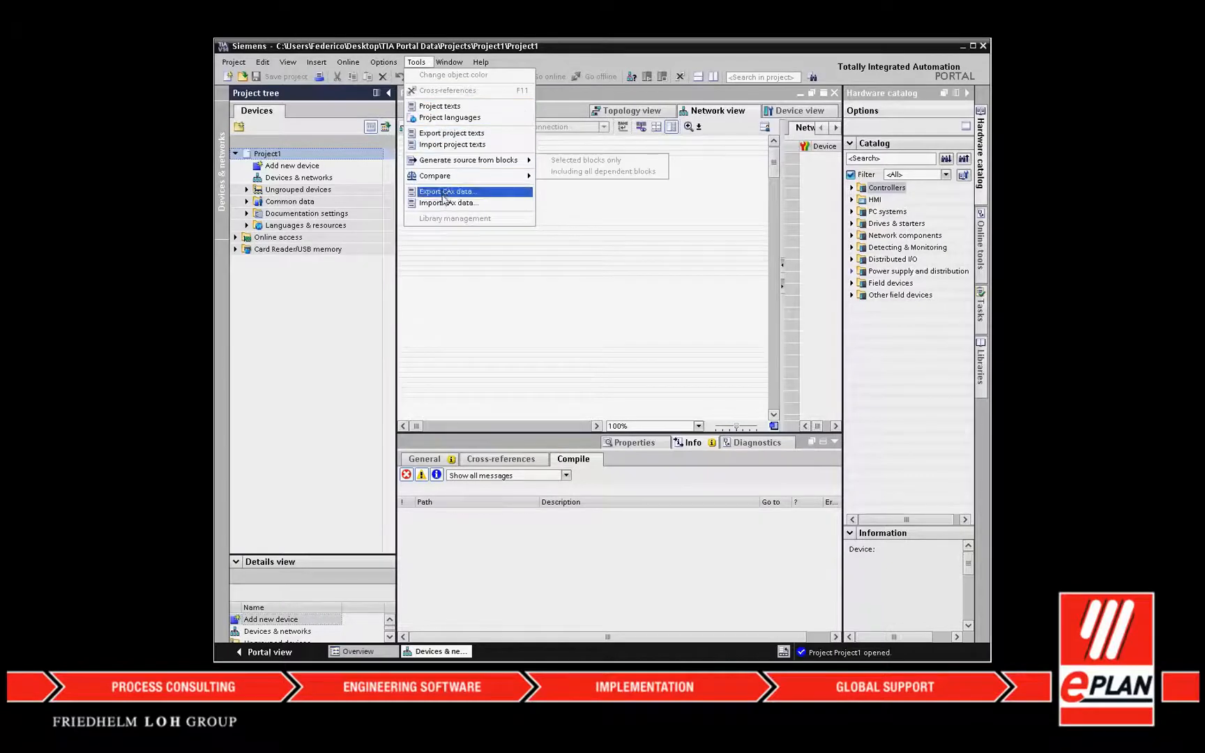
{"action": "left_click", "coordinate": [449, 202]}
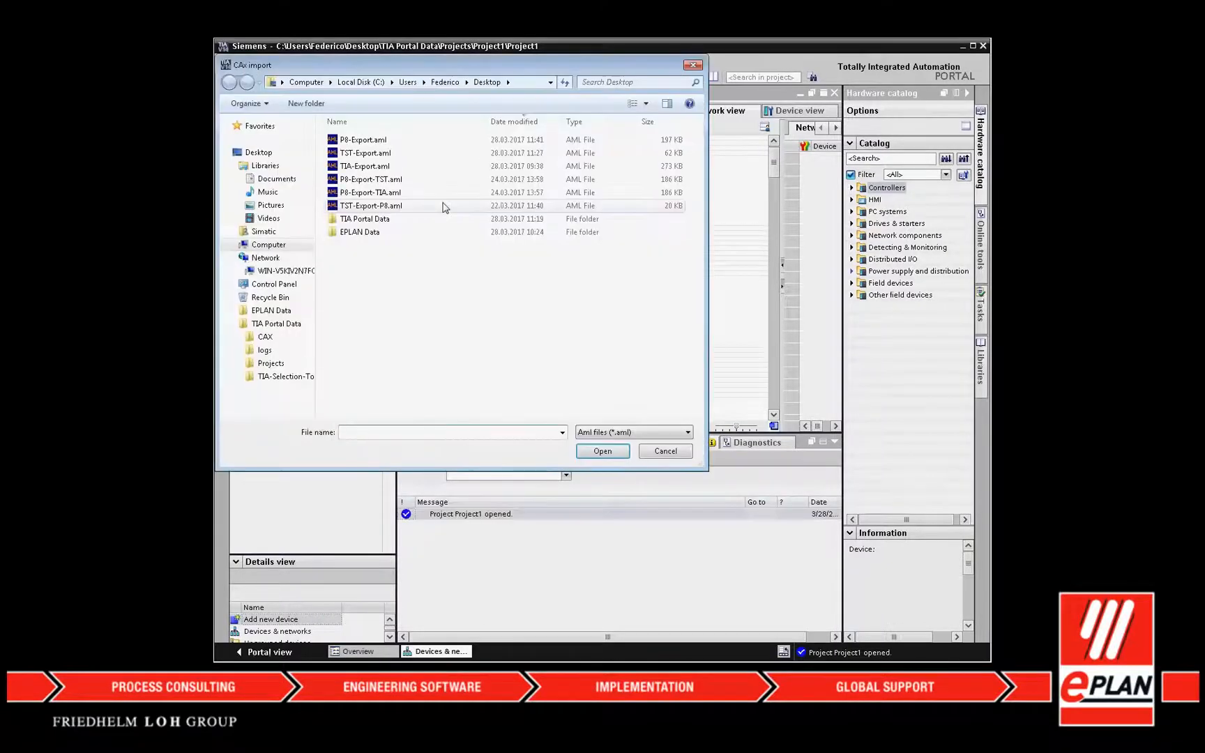
{"action": "left_click", "coordinate": [514, 121]}
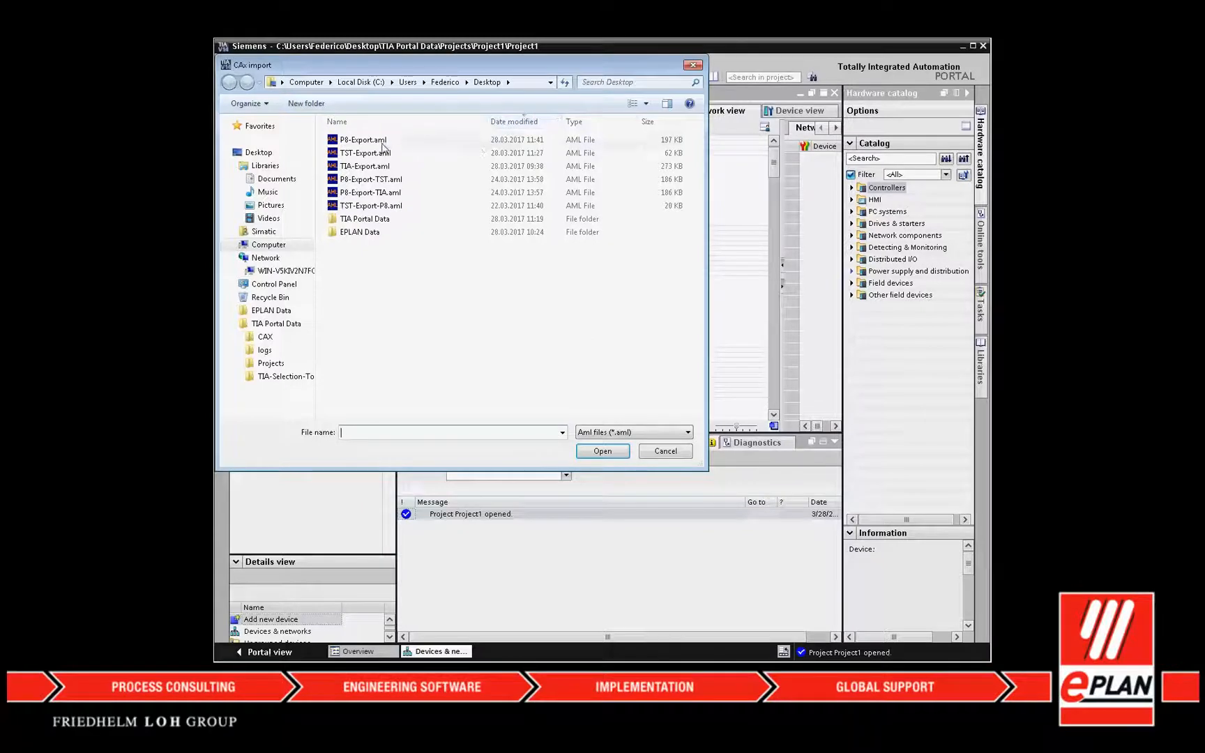
{"action": "left_click", "coordinate": [362, 139]}
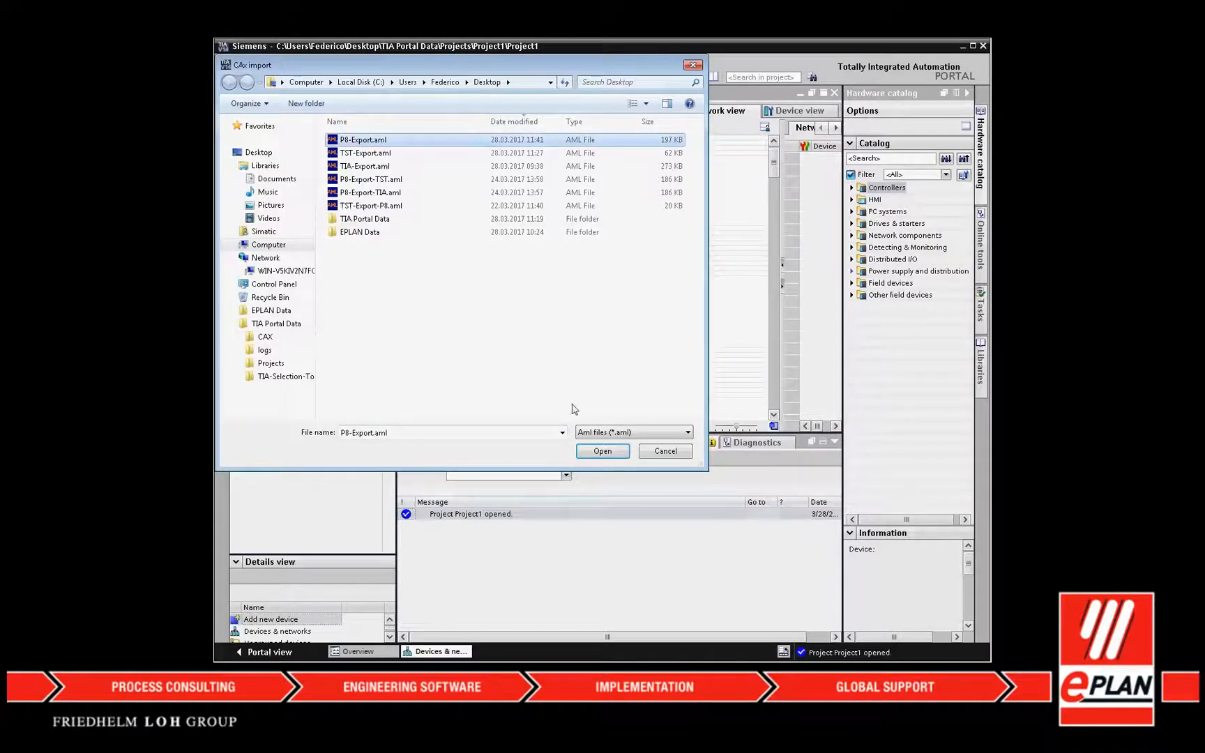
{"action": "left_click", "coordinate": [602, 451]}
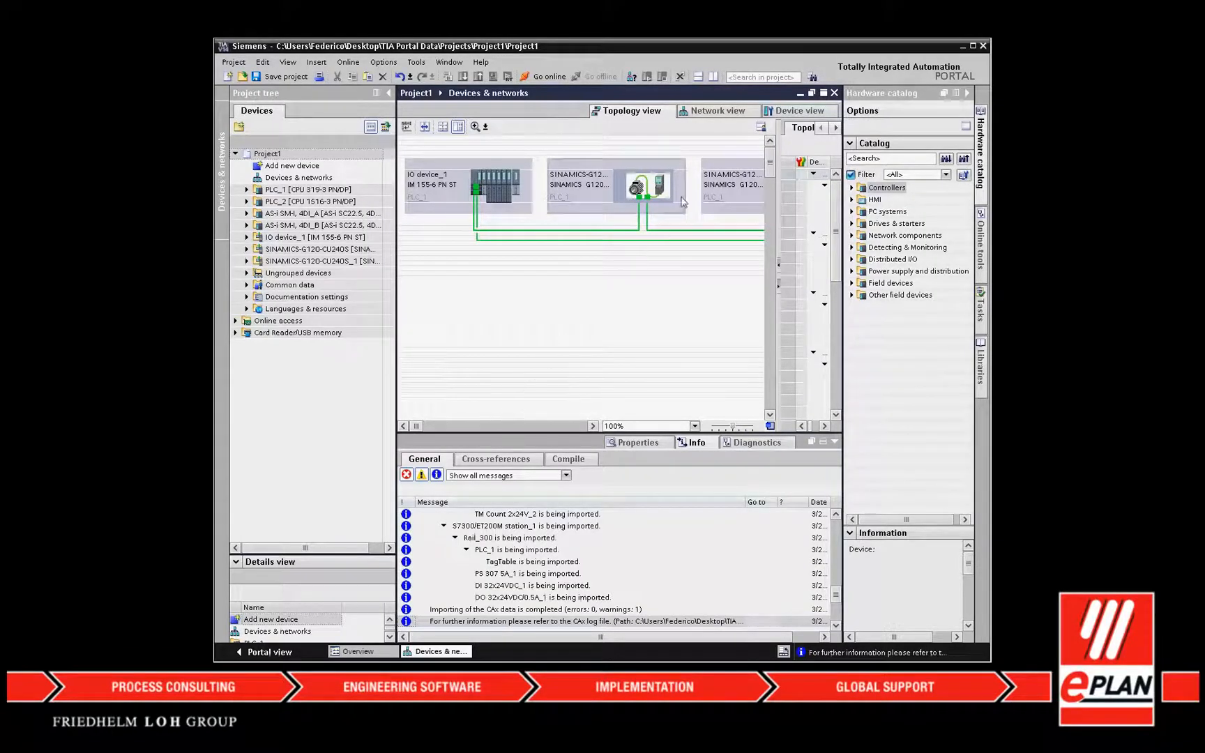
Open PLC_2's device configuration and view the slot 2 DI module's IO tags and comments.
{"action": "left_click", "coordinate": [801, 111]}
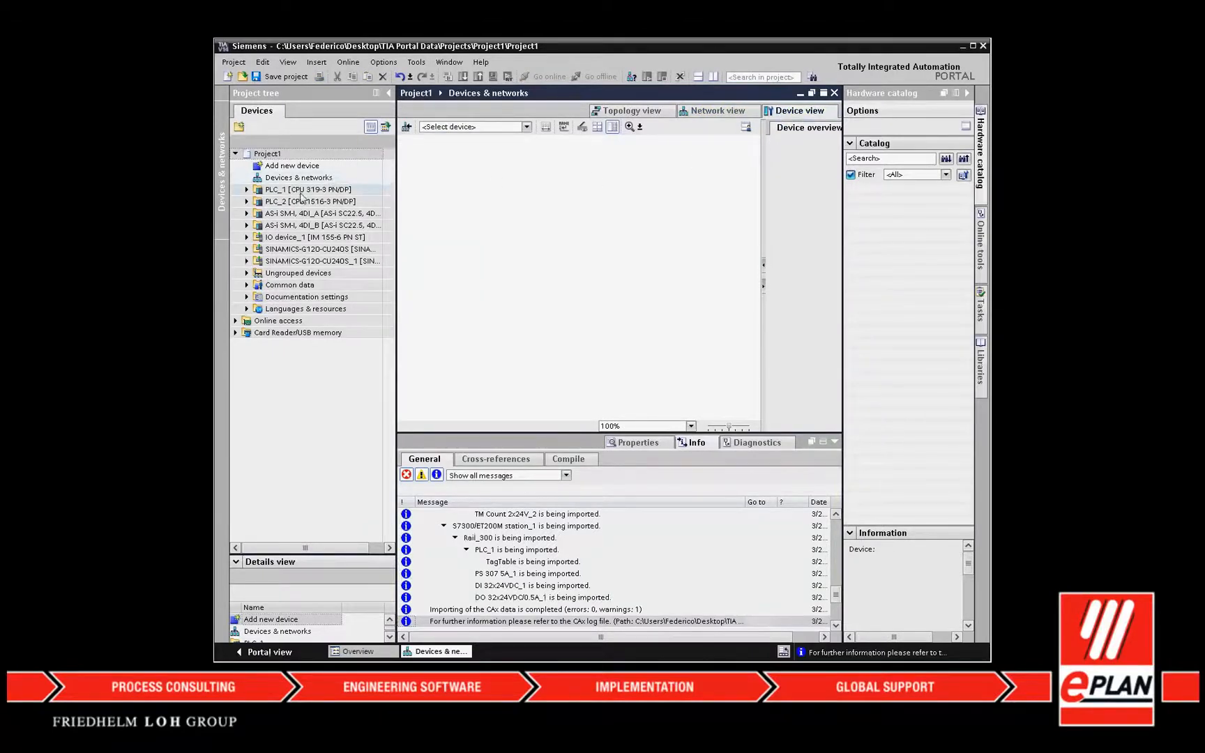
{"action": "left_click", "coordinate": [247, 201]}
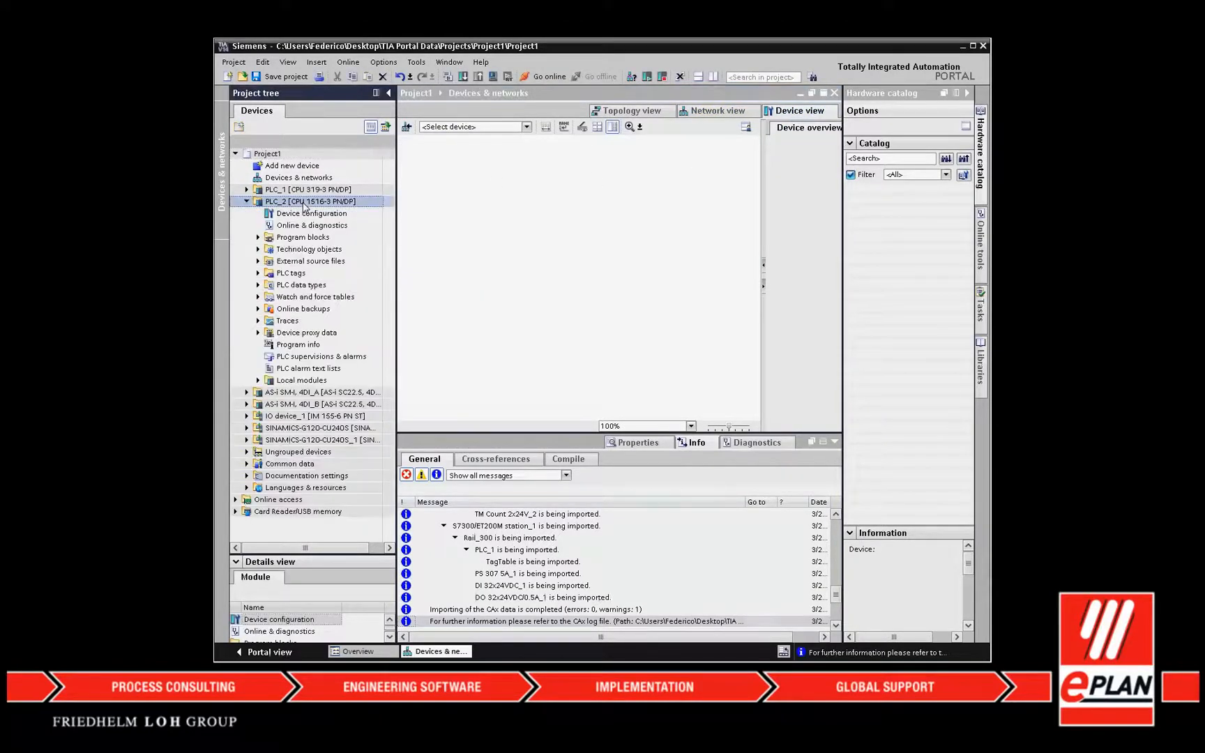
{"action": "left_click", "coordinate": [311, 213]}
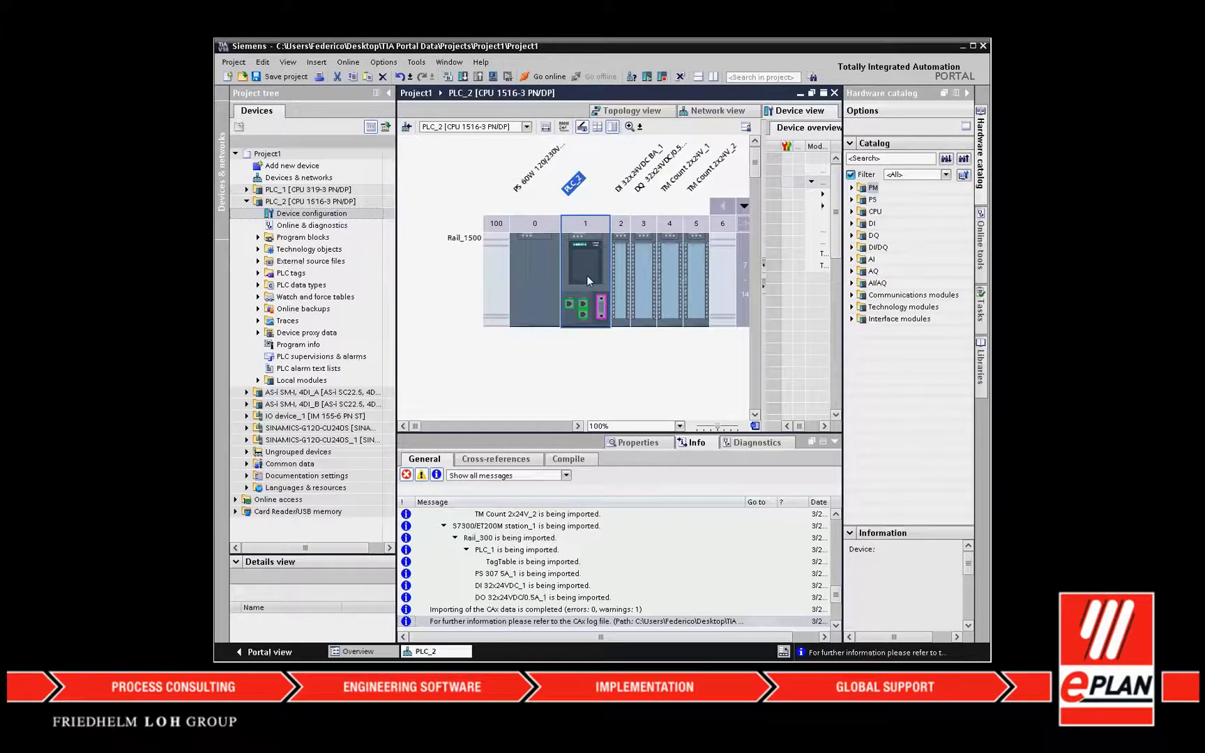
{"action": "left_click", "coordinate": [620, 277]}
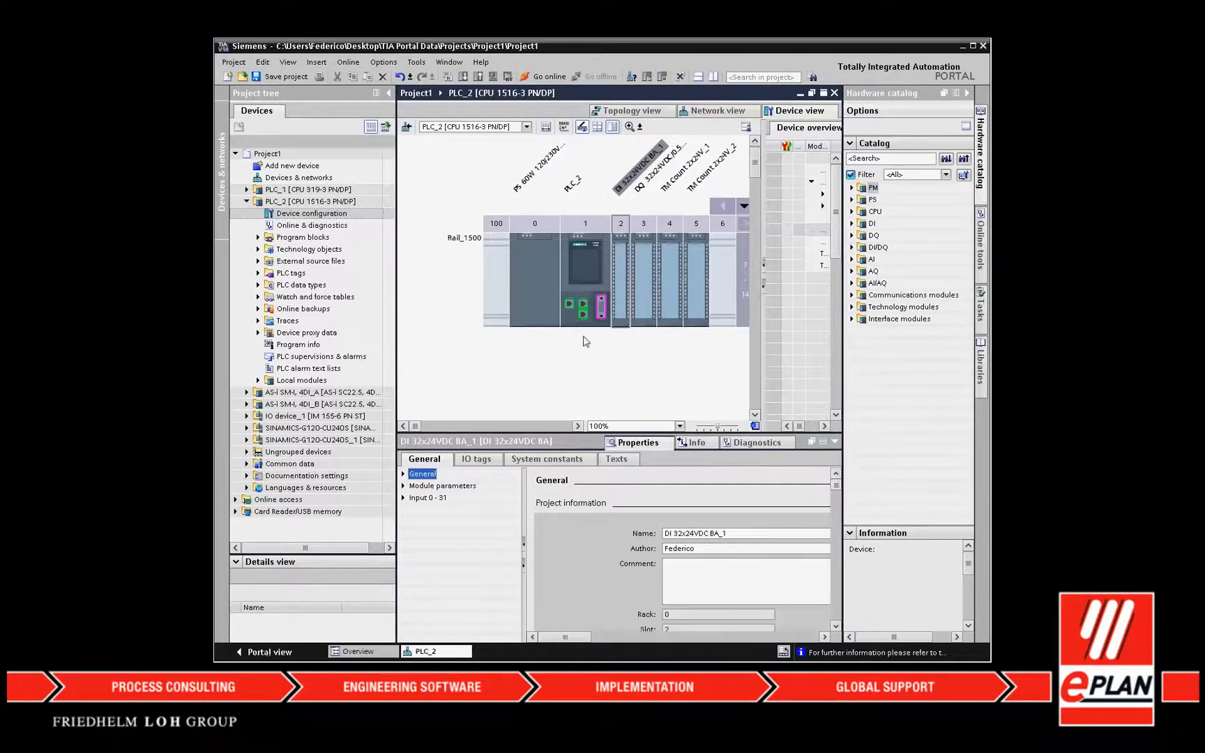
{"action": "left_click", "coordinate": [476, 459]}
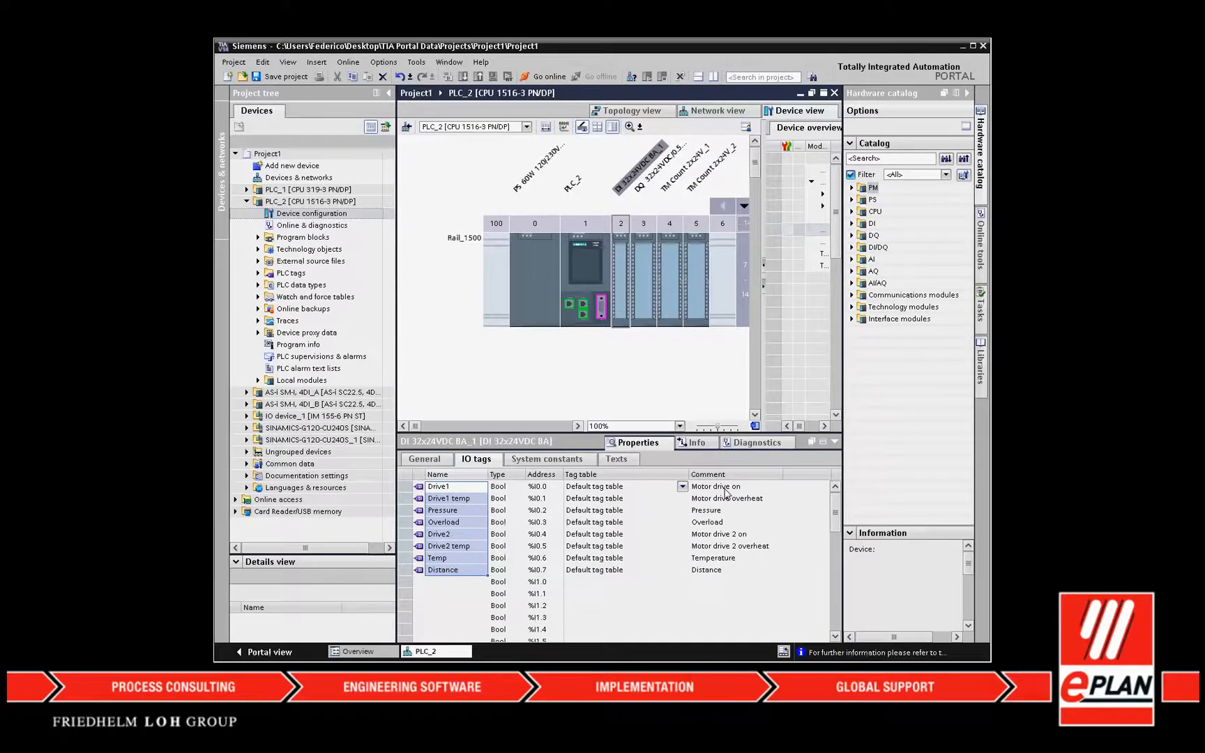
{"action": "left_click", "coordinate": [679, 485]}
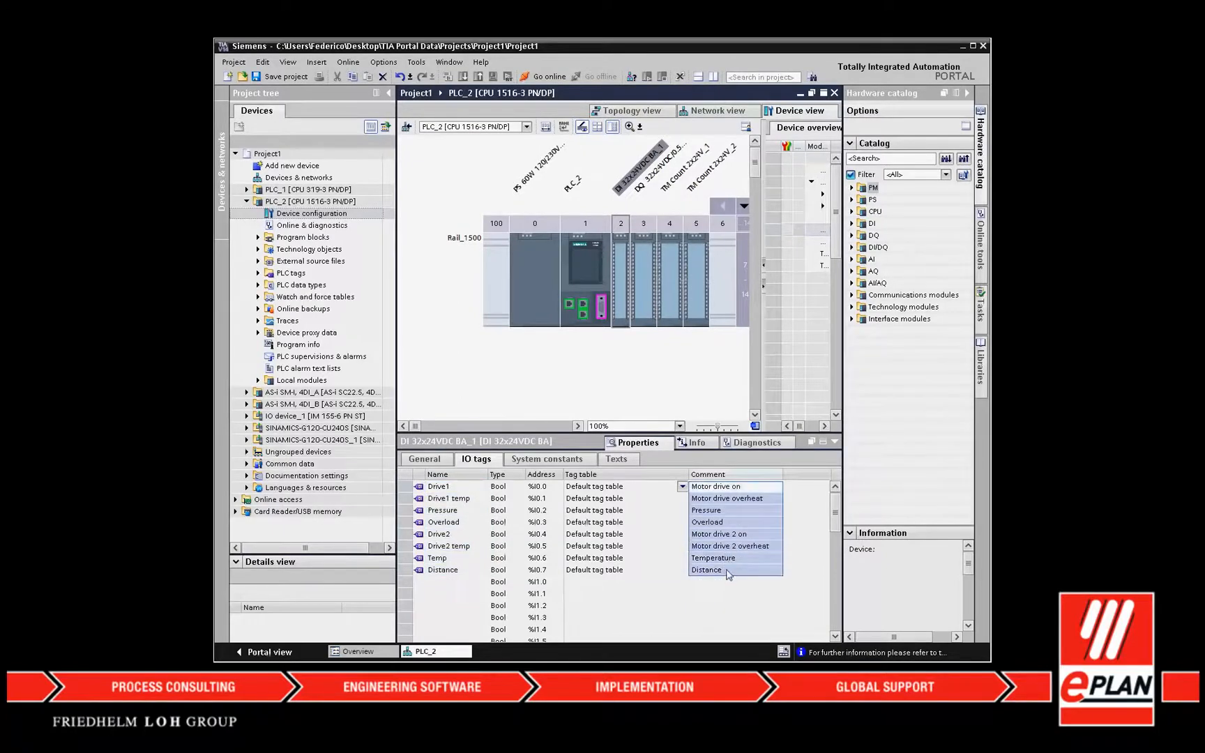